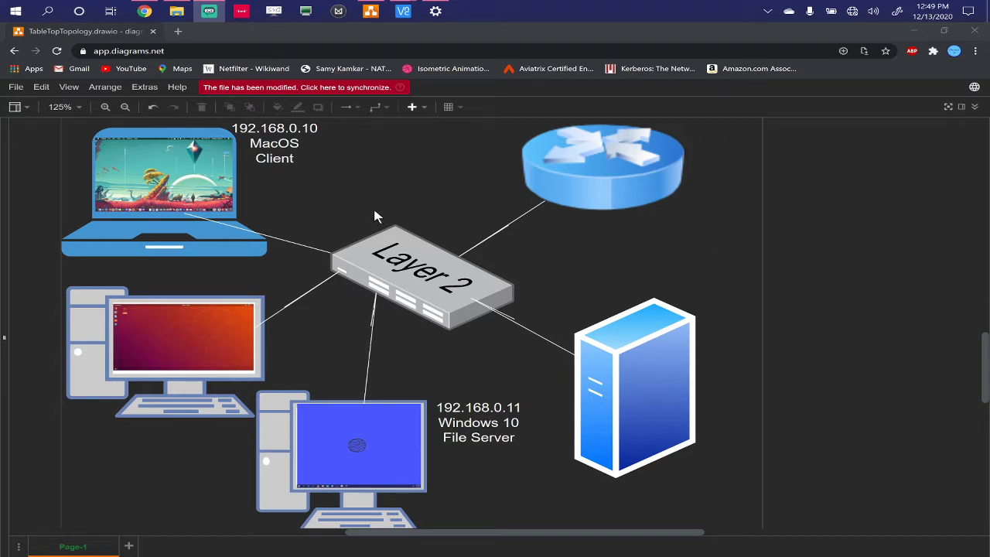
Leave the diagrams.net network diagram and show This PC > Videos in File Explorer
left_click(478, 422)
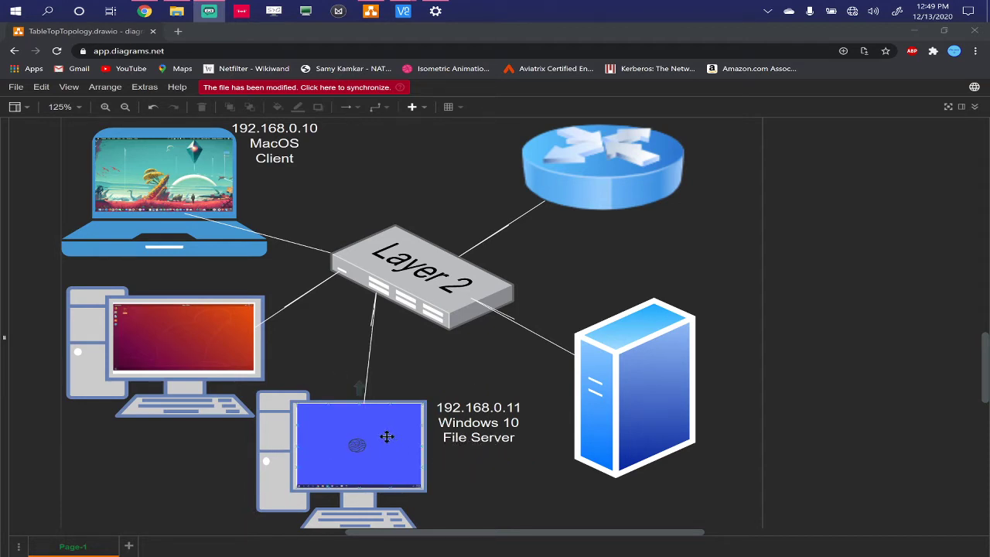
left_click(274, 158)
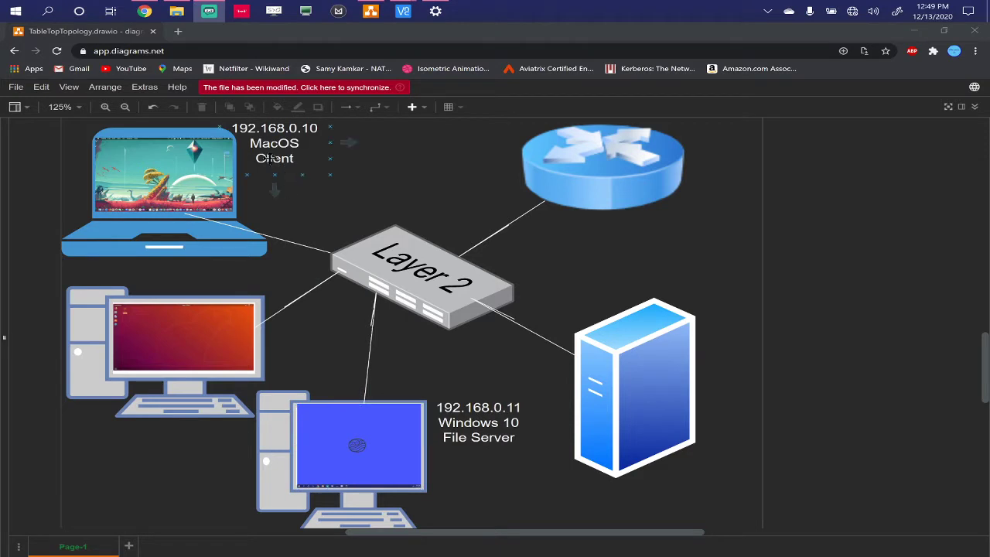
left_click(325, 236)
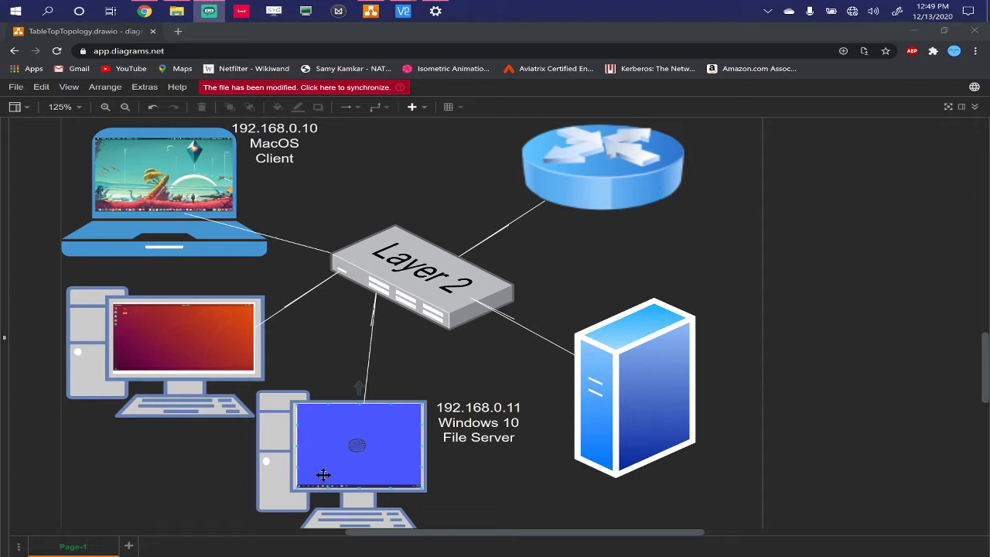
mouse_move(294, 471)
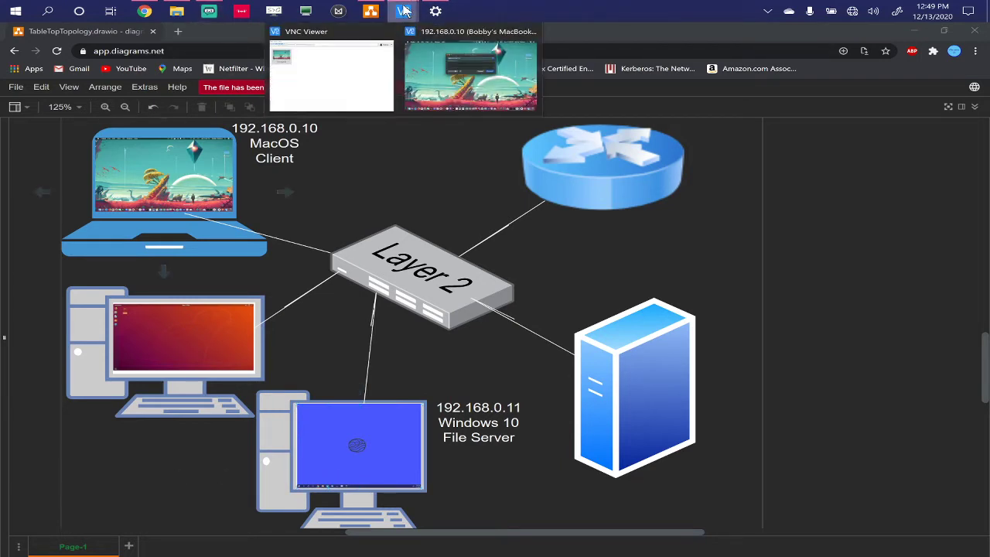
left_click(470, 75)
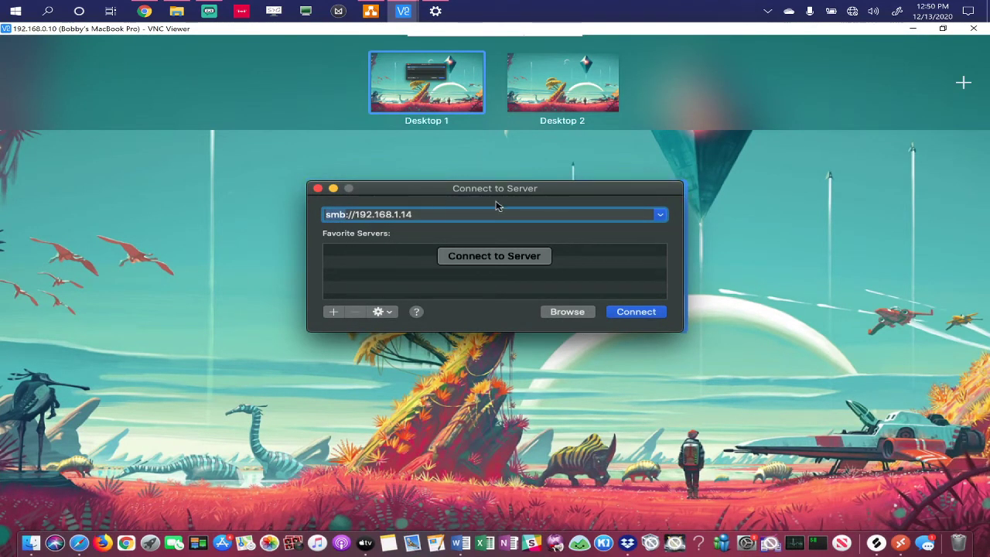
mouse_move(411, 224)
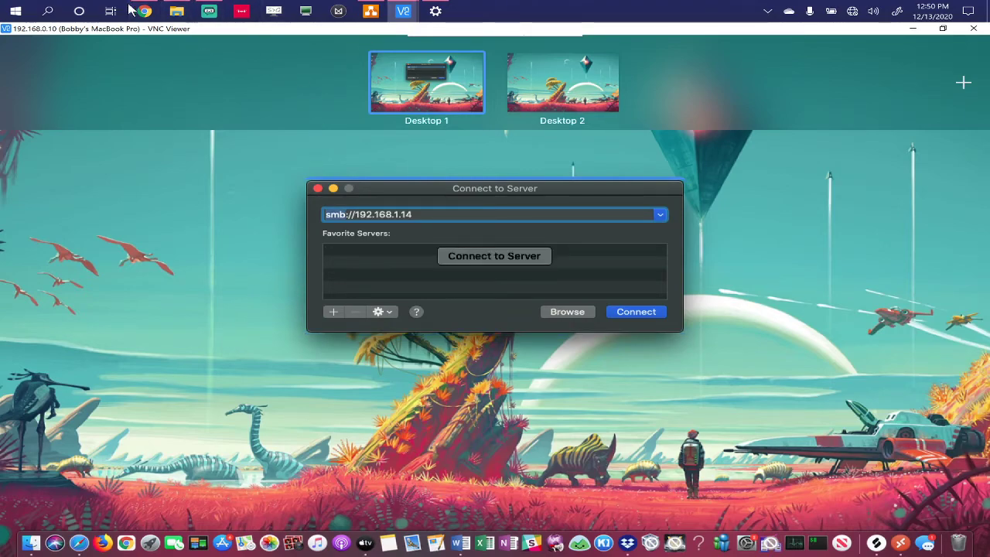
left_click(143, 11)
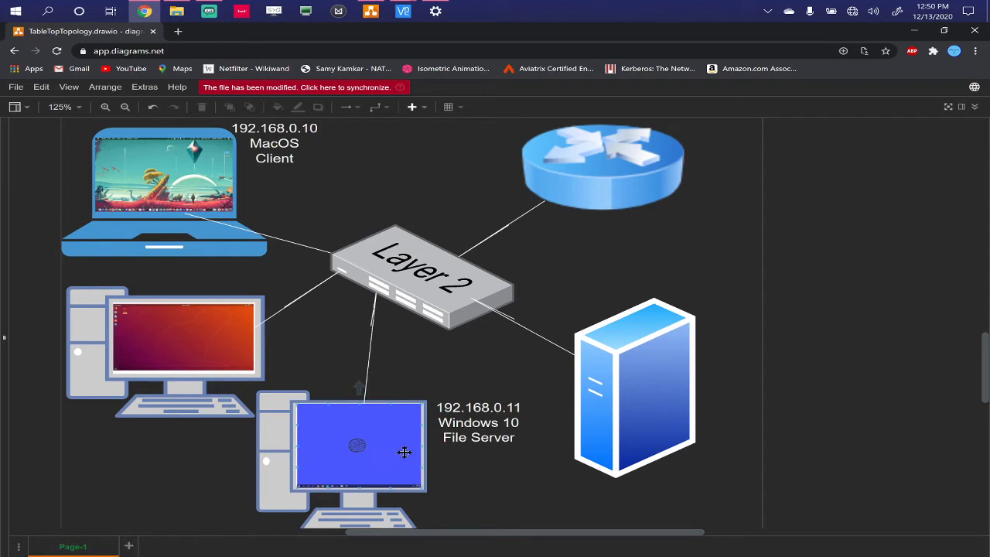
mouse_move(408, 440)
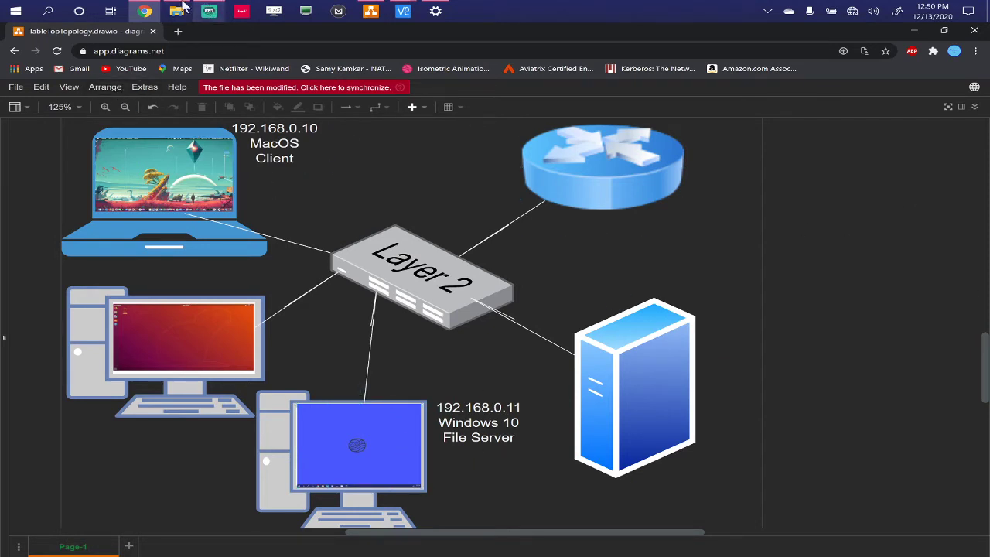
mouse_move(370, 379)
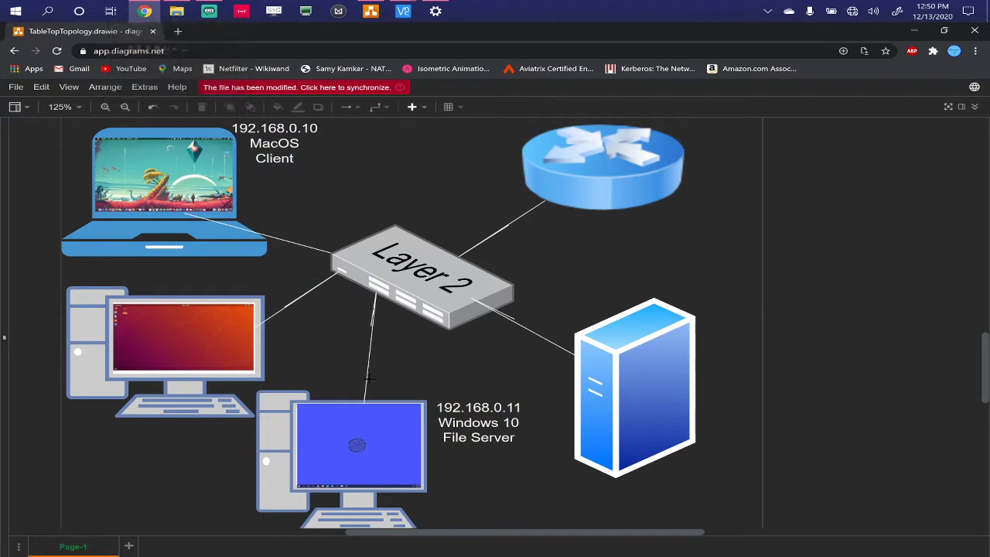
left_click(177, 11)
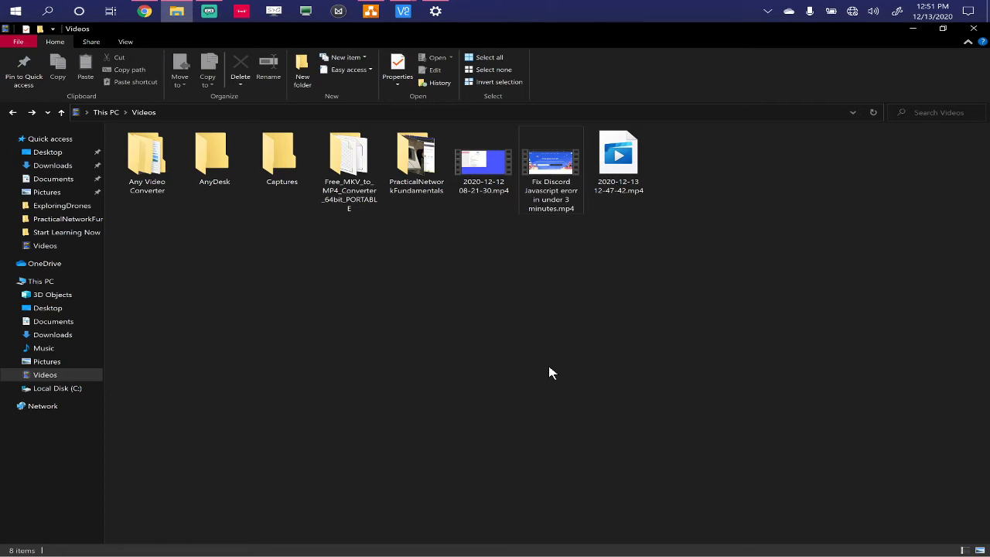
mouse_move(727, 295)
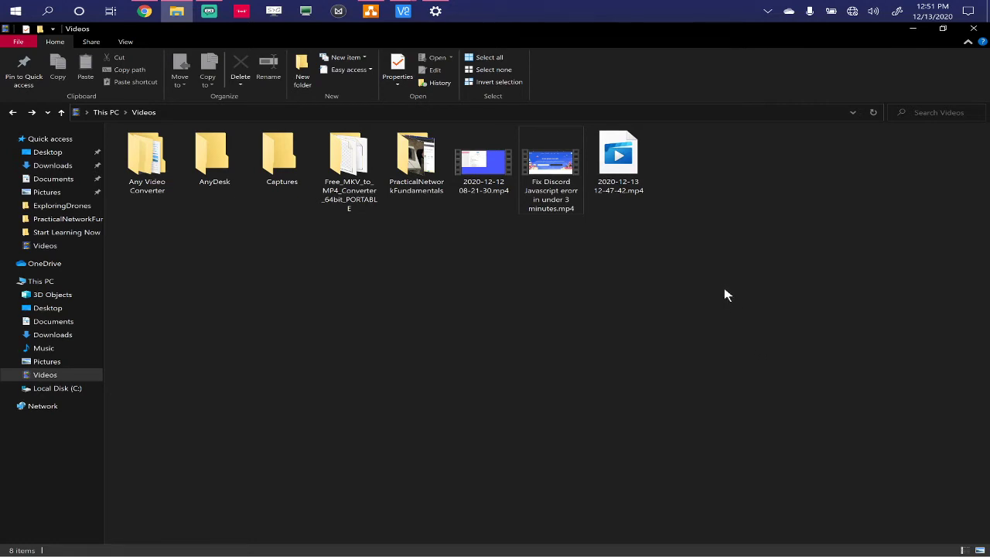
Create a new folder named Content in the Videos folder
right_click(727, 295)
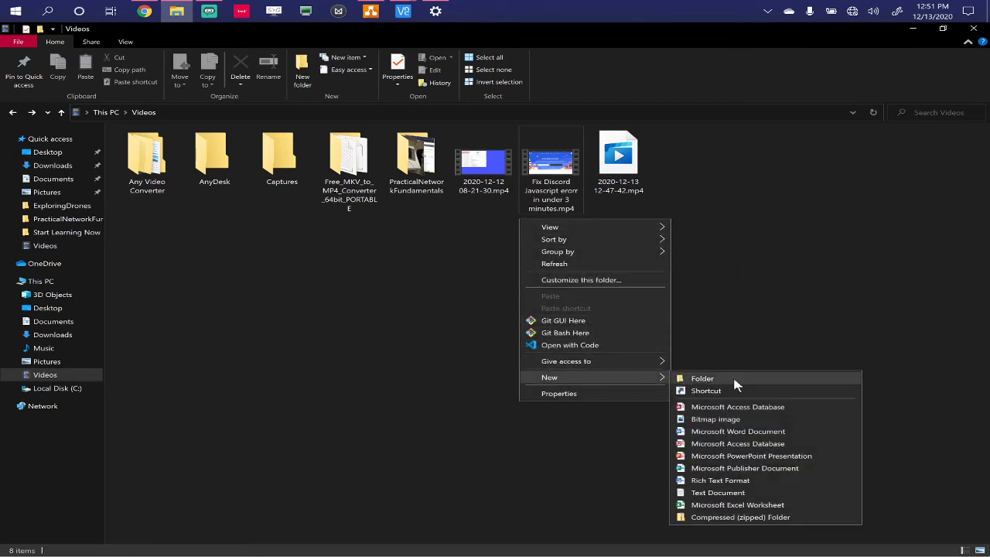
left_click(701, 378)
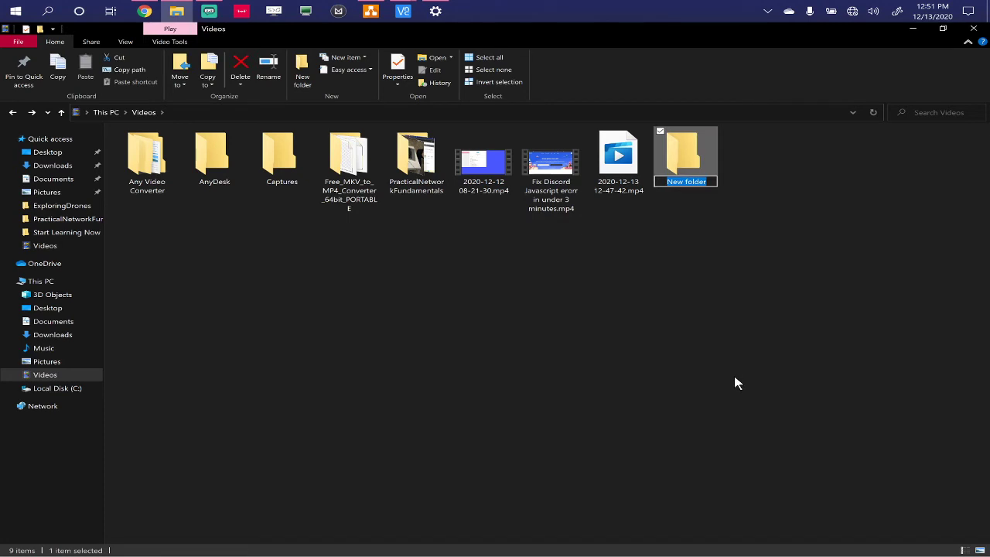
type("Content")
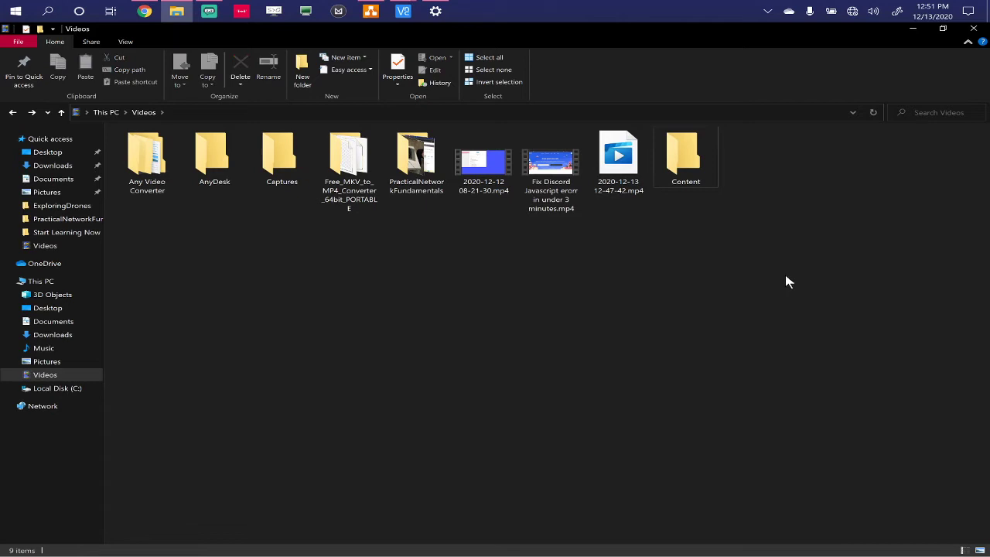
Open Content's Properties, Sharing tab, and its Advanced Sharing options
right_click(685, 155)
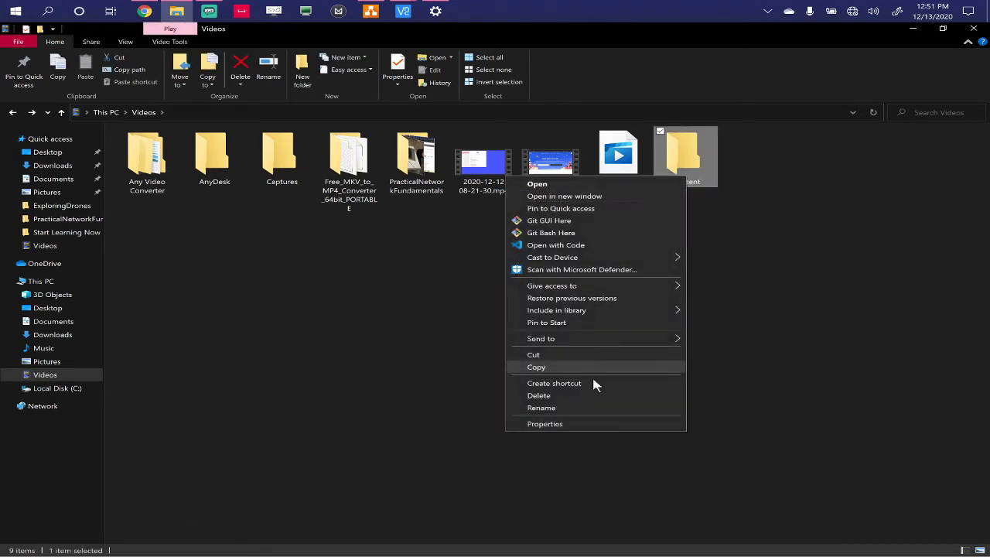
left_click(544, 422)
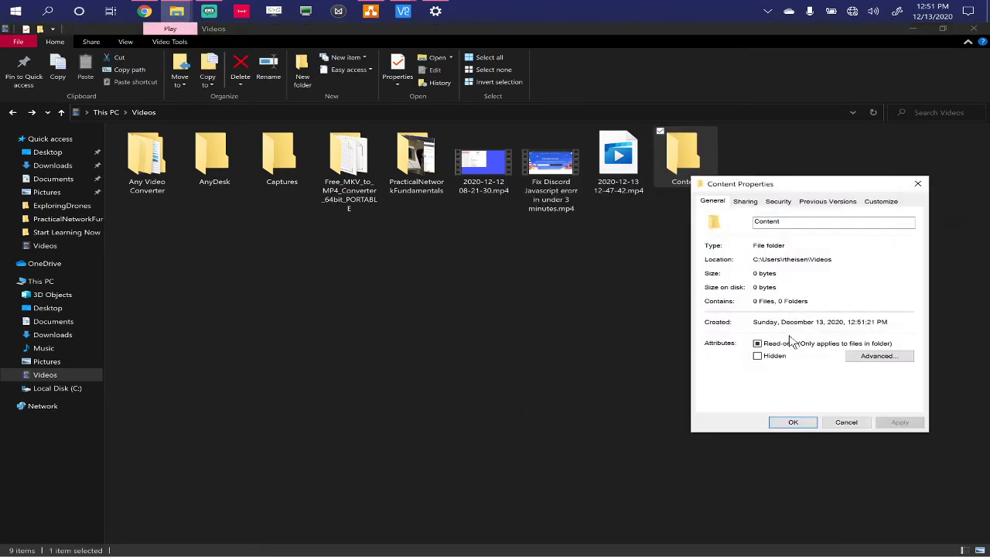
left_click(745, 201)
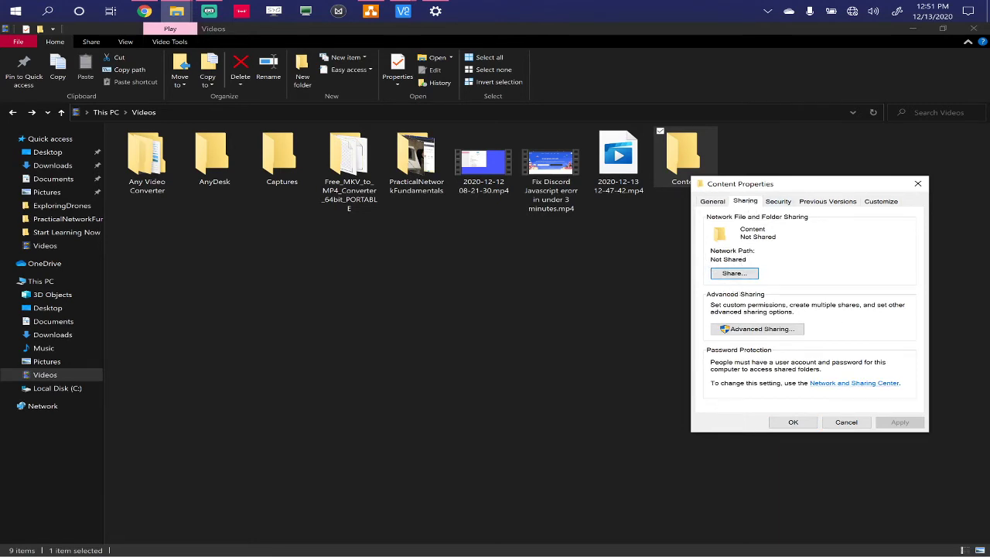
mouse_move(754, 344)
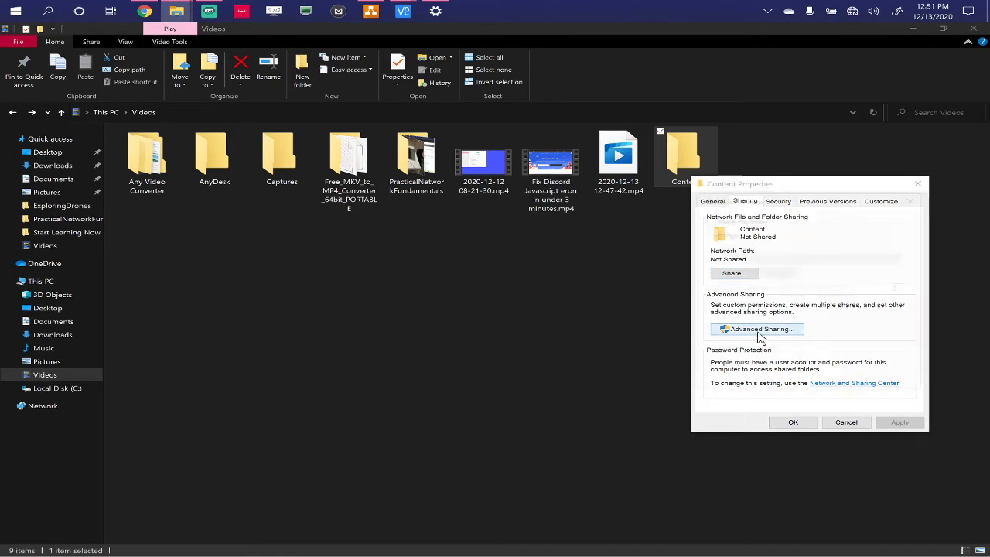
left_click(757, 328)
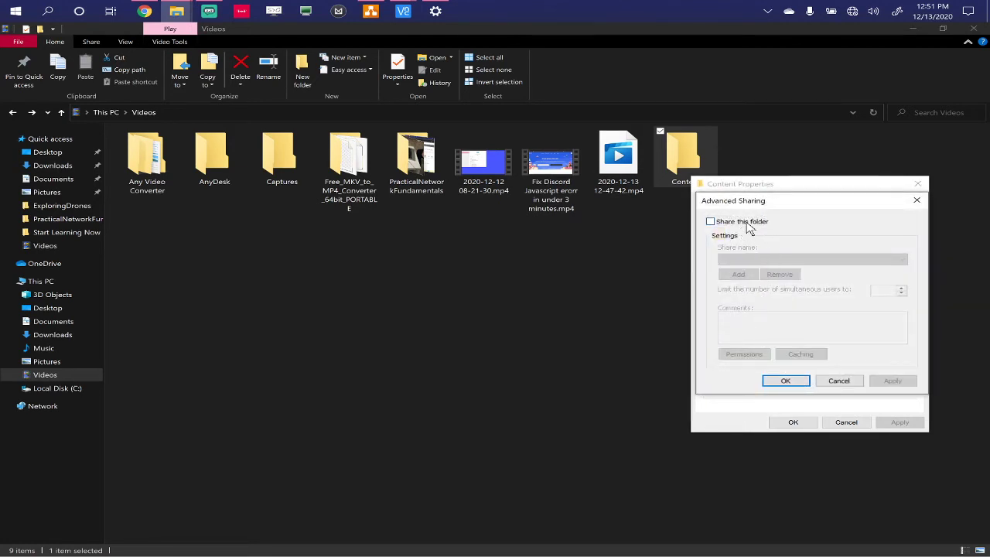
Enable sharing for Content and view its share permissions, showing Everyone with Read
left_click(710, 221)
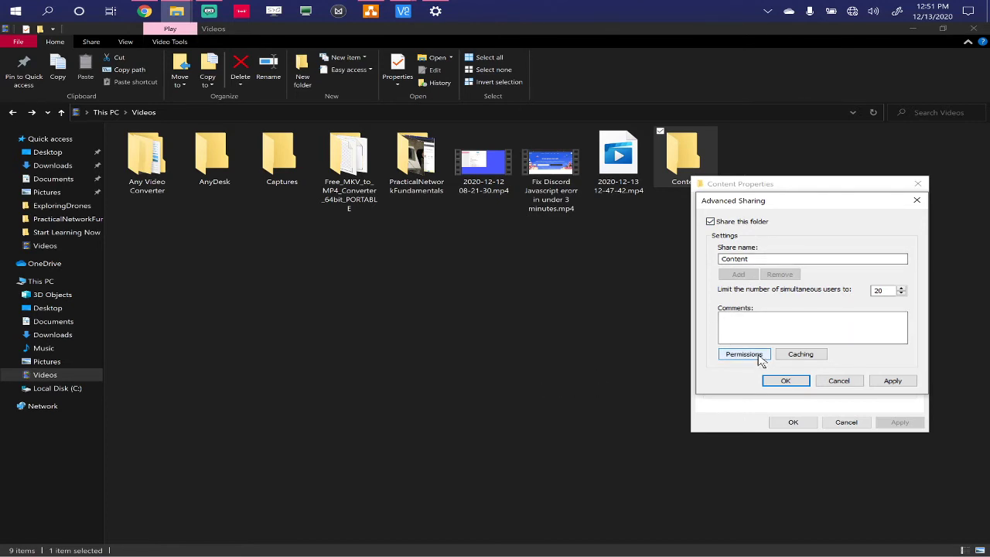
left_click(743, 353)
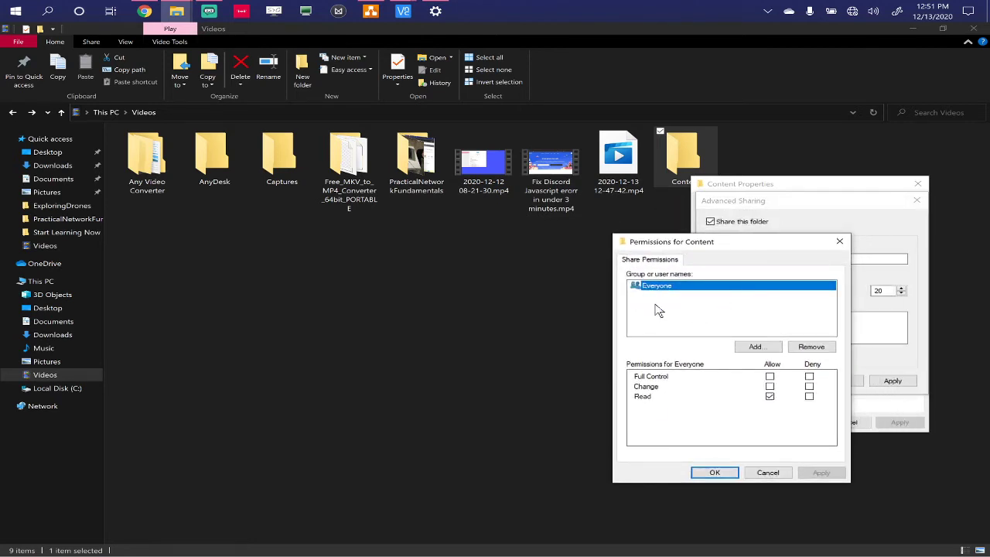
mouse_move(669, 298)
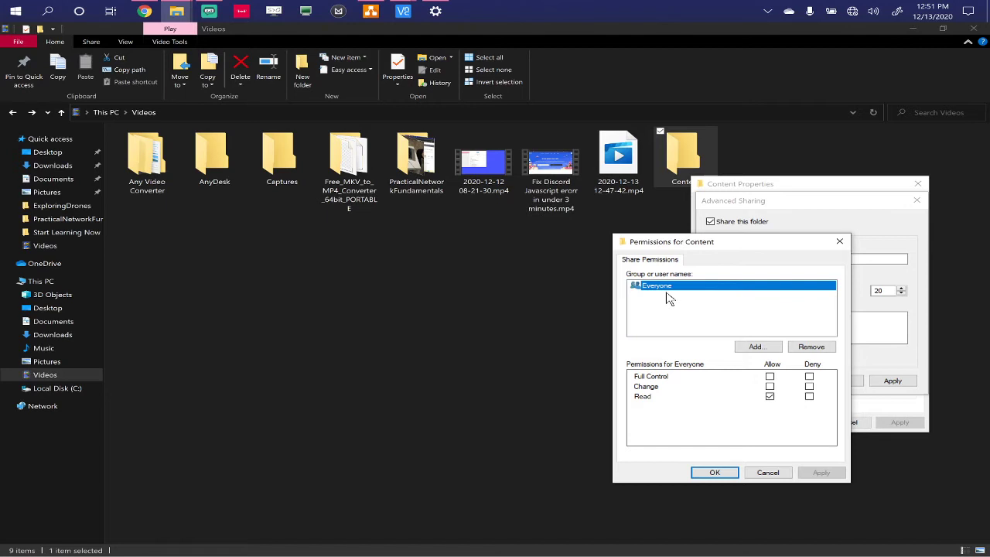
mouse_move(689, 314)
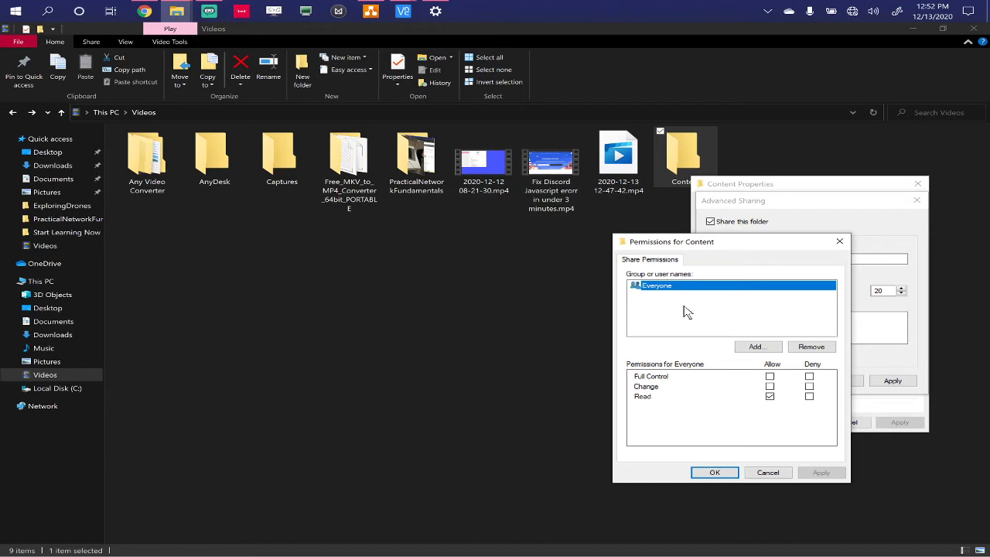
mouse_move(670, 304)
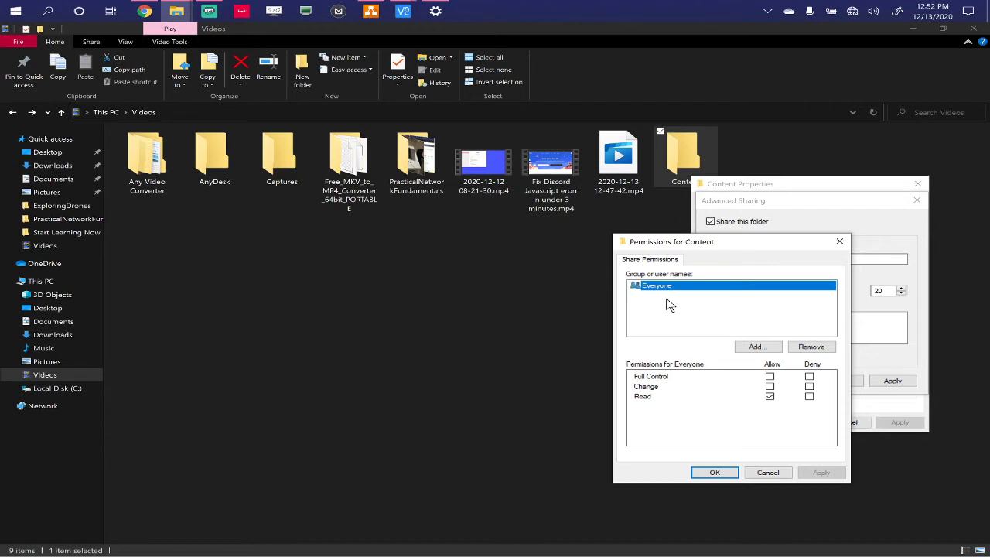
mouse_move(683, 312)
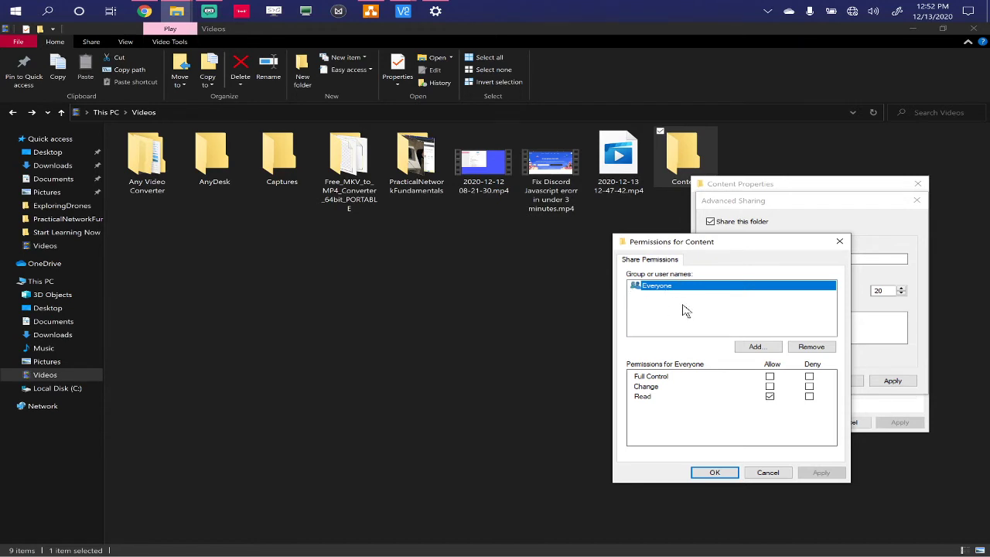
mouse_move(729, 410)
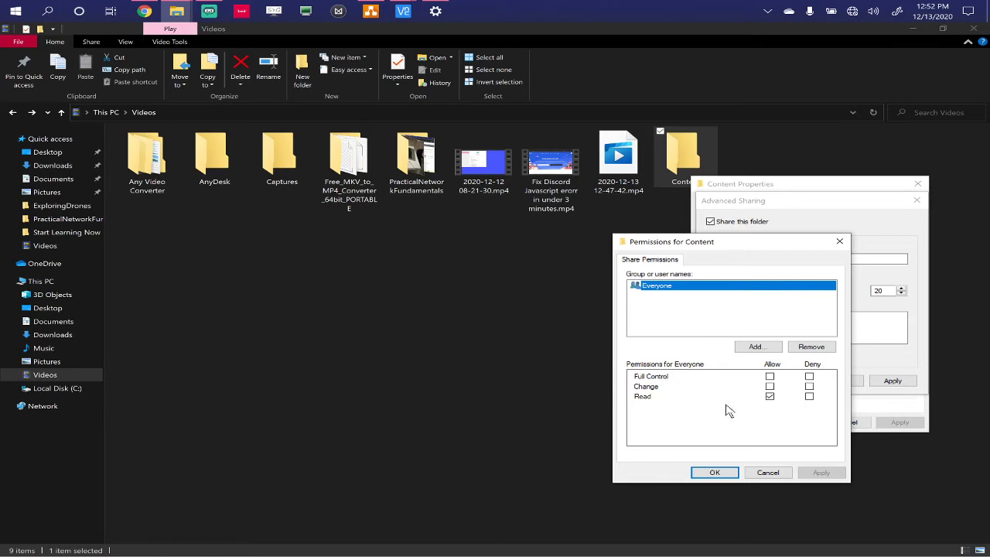
mouse_move(661, 385)
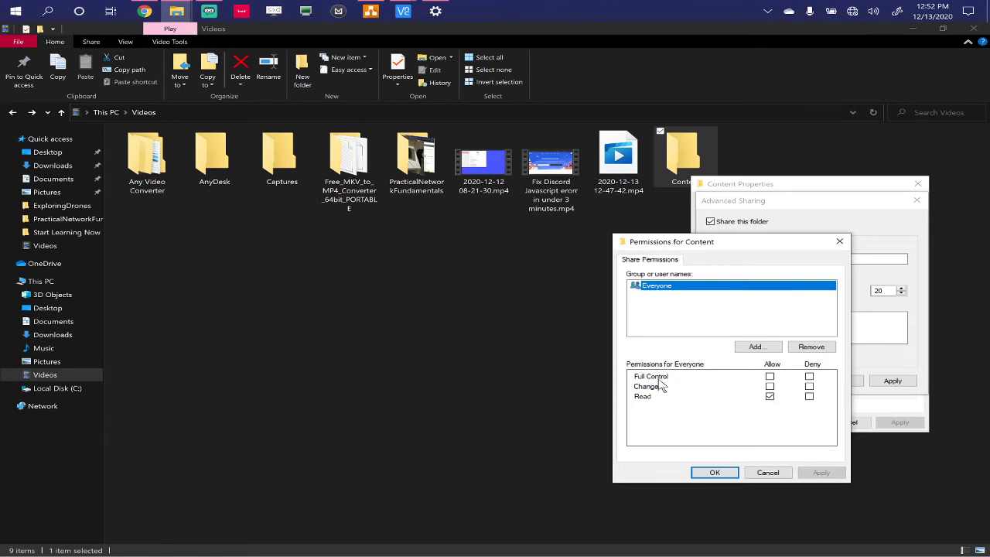
mouse_move(667, 300)
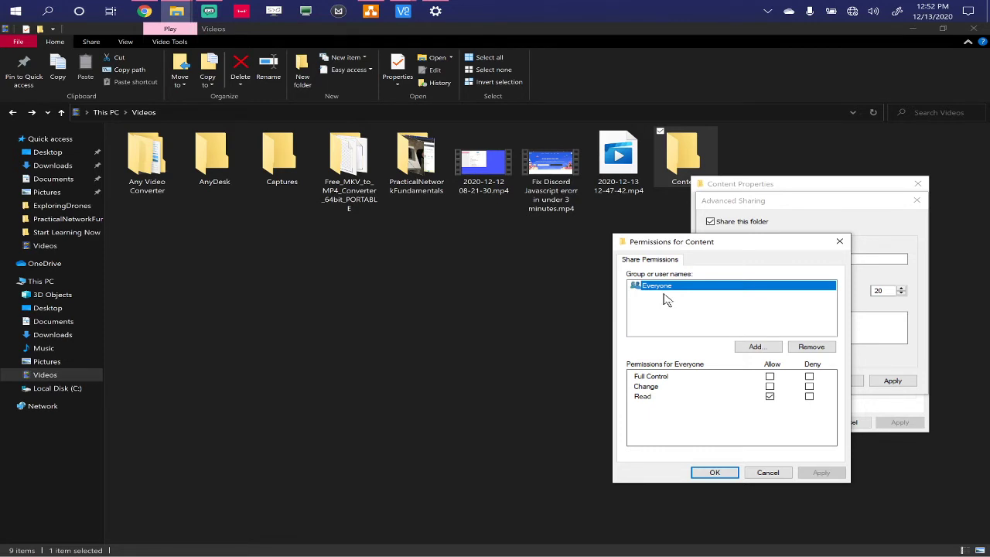
mouse_move(691, 298)
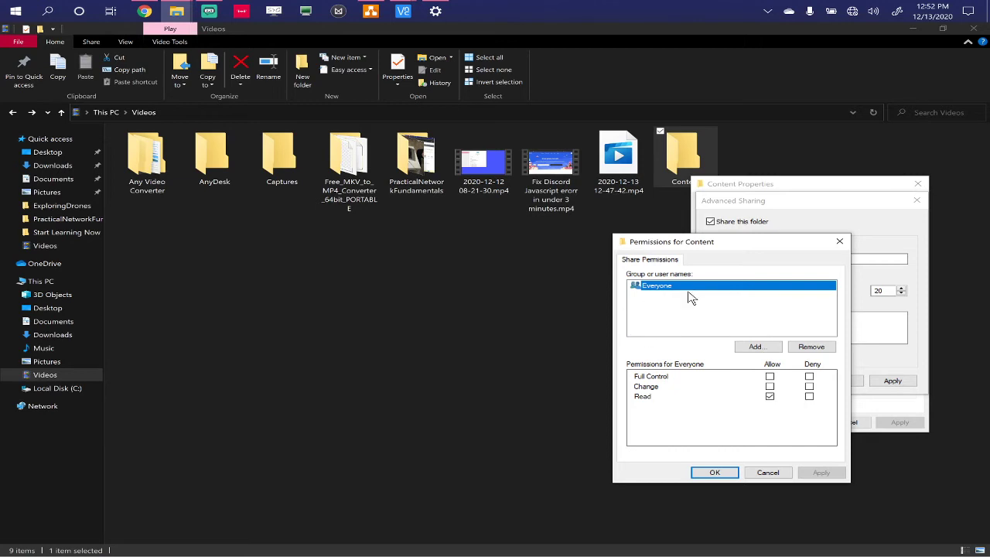
mouse_move(681, 323)
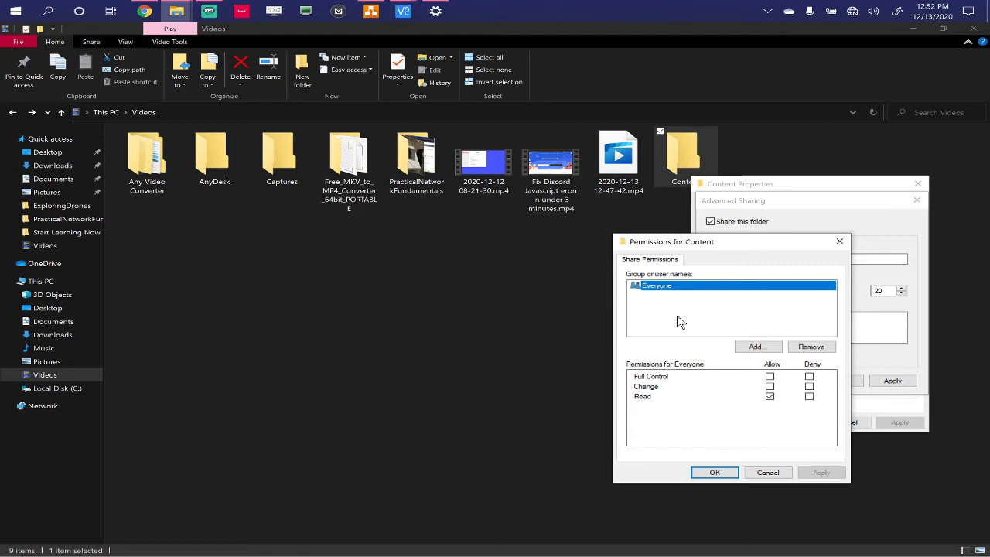
mouse_move(819, 343)
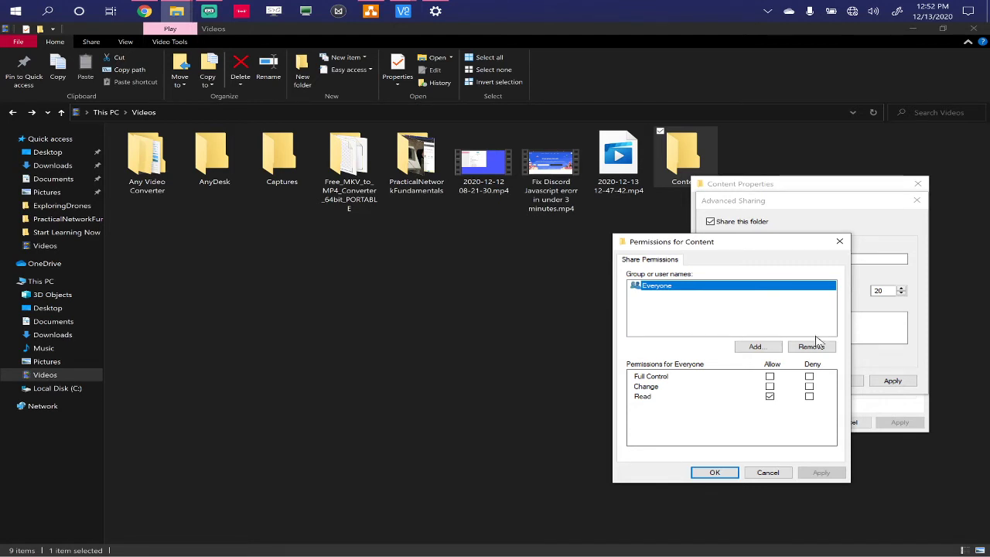
left_click(755, 346)
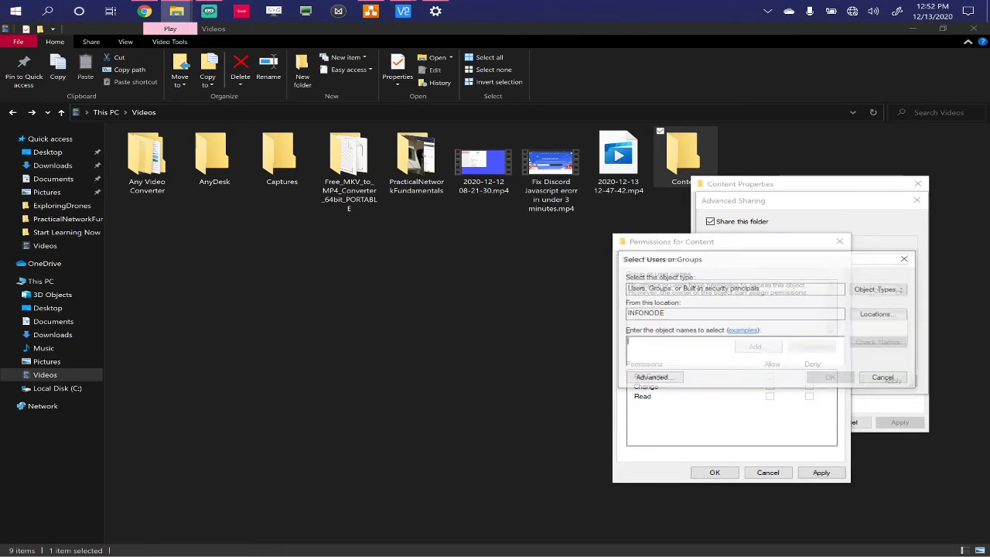
type("the")
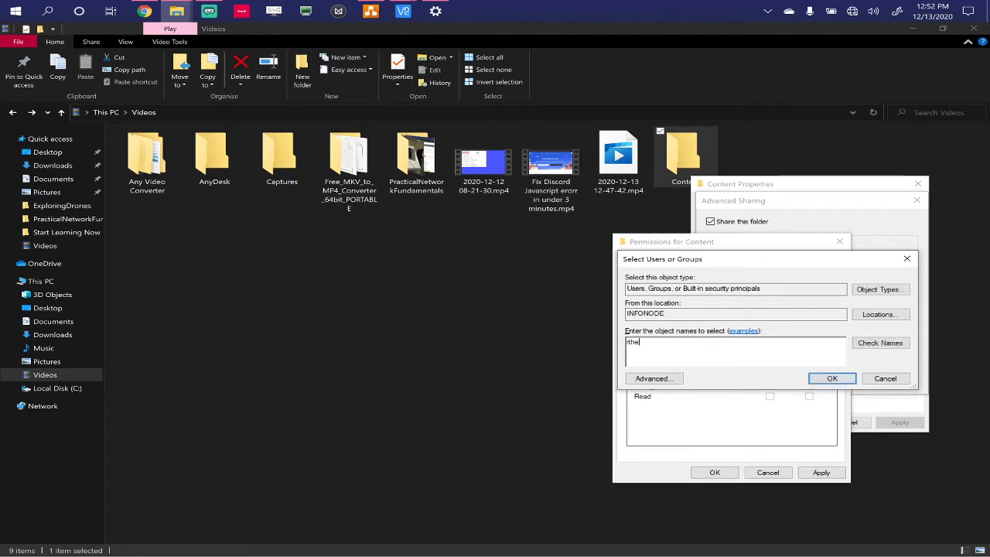
type("isen")
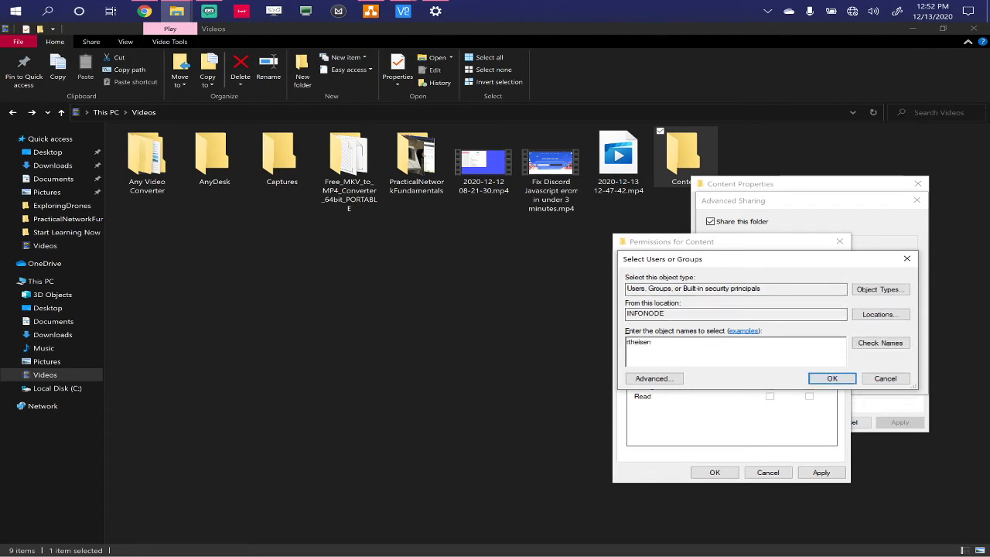
left_click(880, 343)
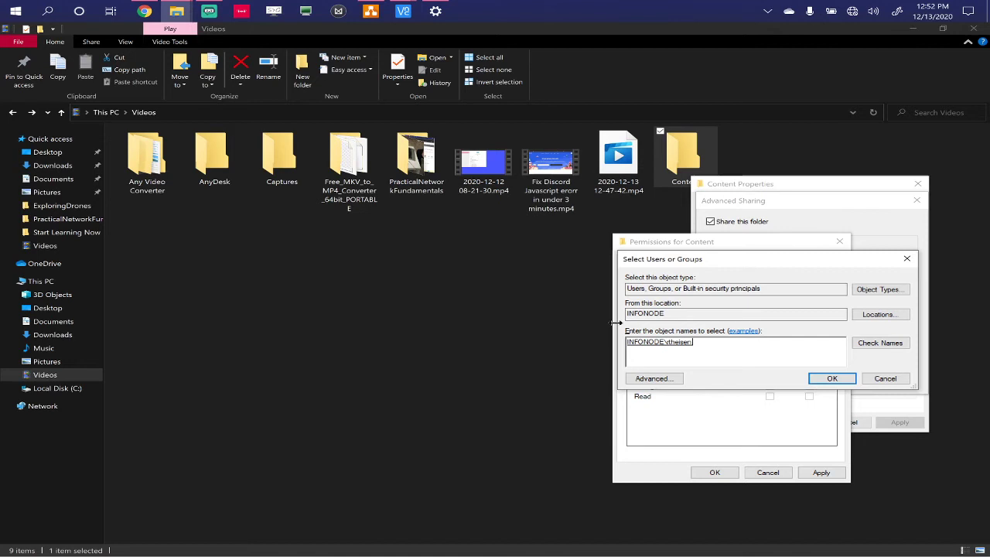
mouse_move(700, 336)
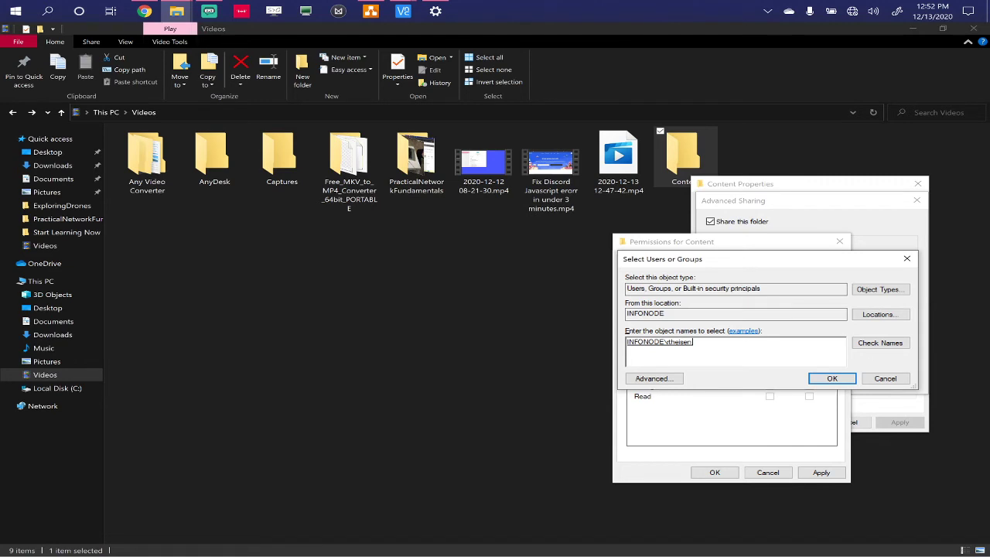
mouse_move(754, 252)
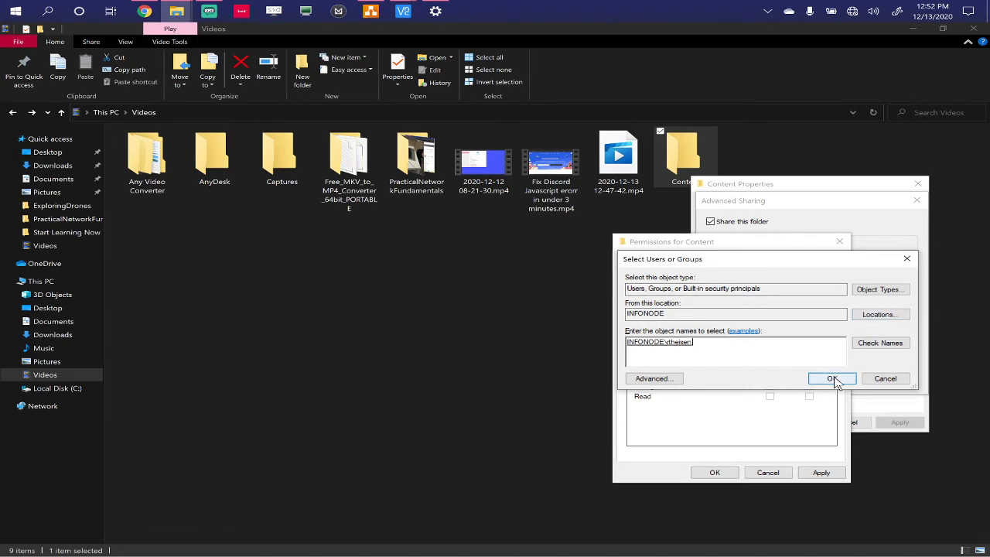
left_click(831, 378)
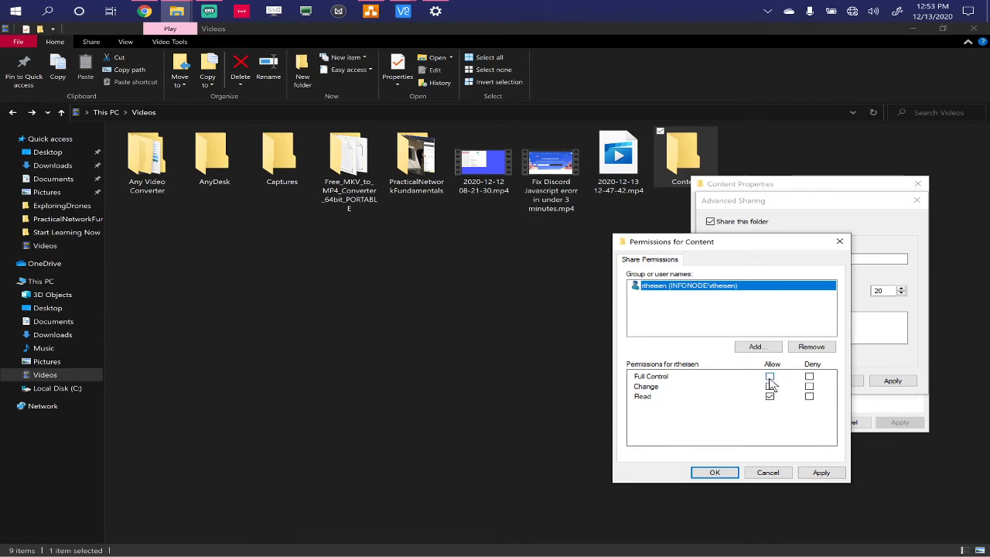
left_click(770, 376)
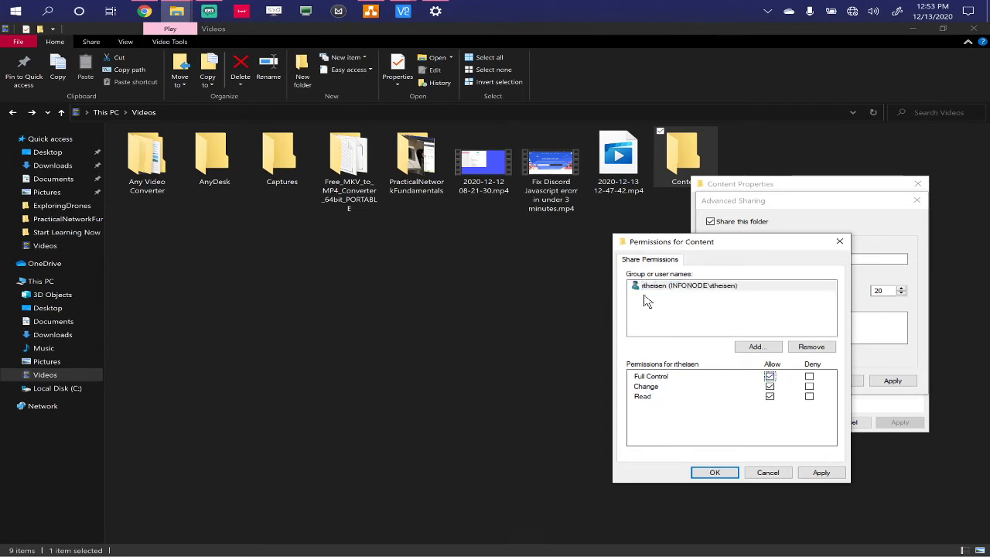
mouse_move(675, 302)
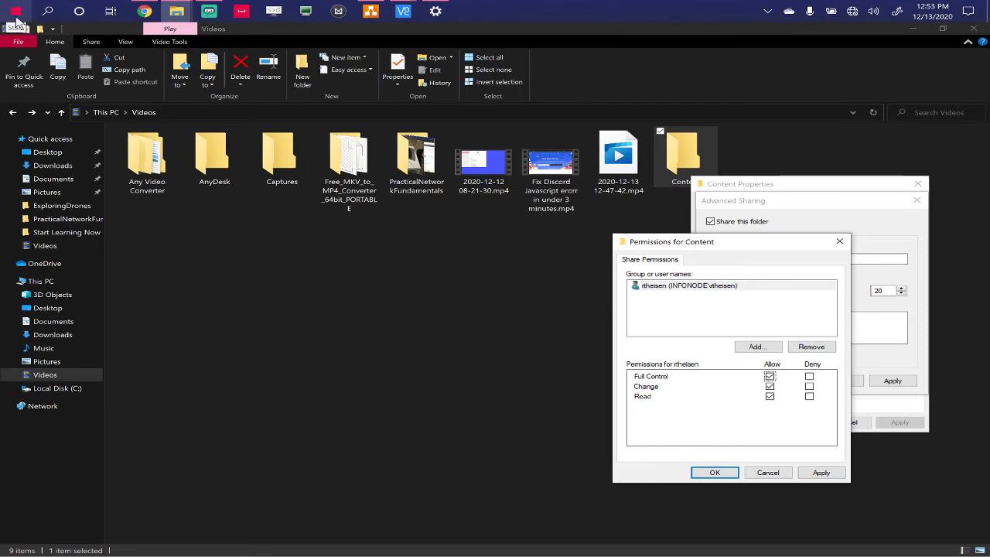
left_click(11, 11)
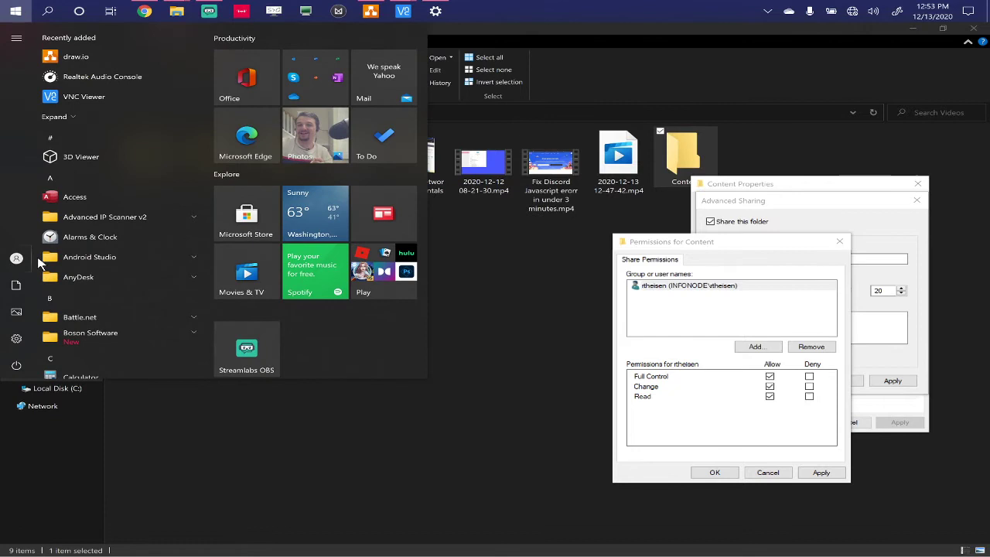
left_click(16, 258)
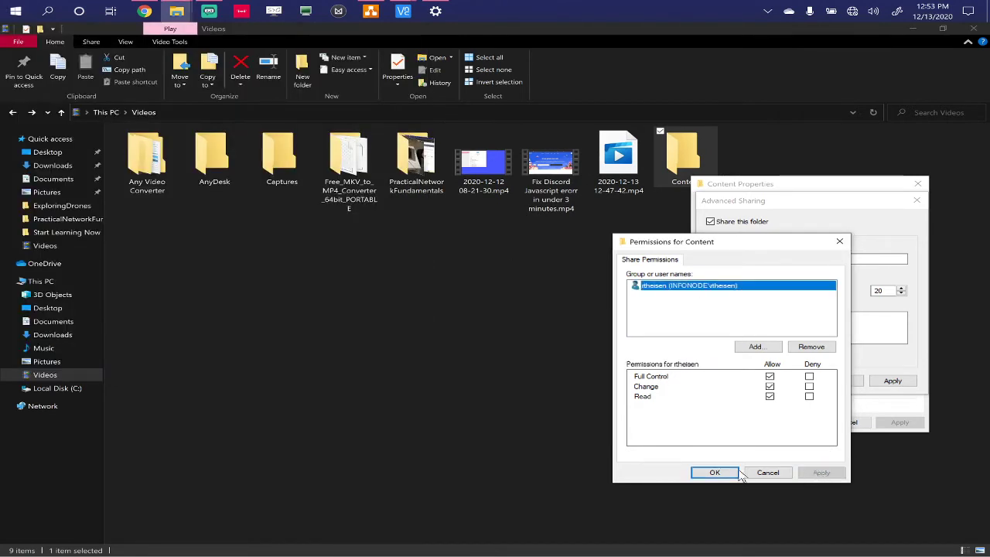
left_click(713, 472)
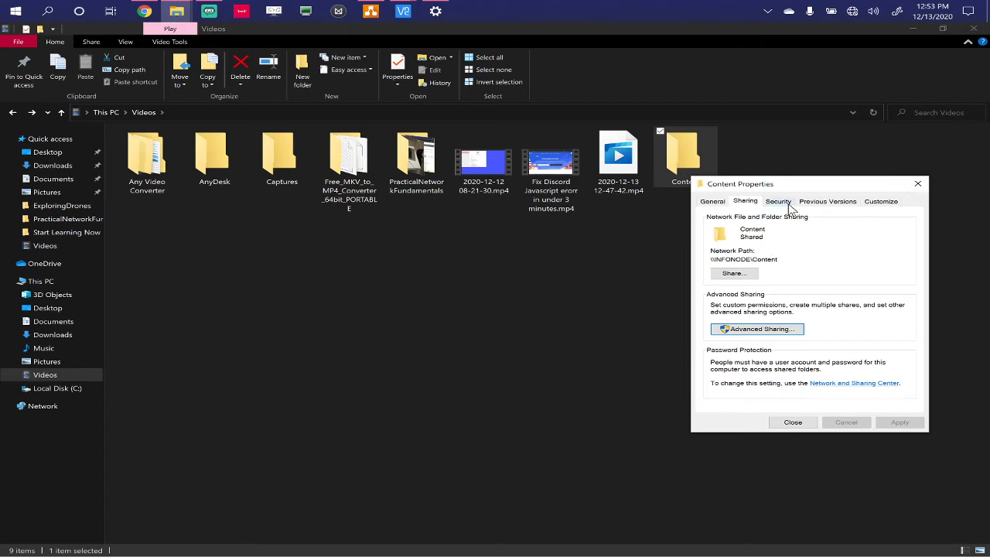
mouse_move(787, 213)
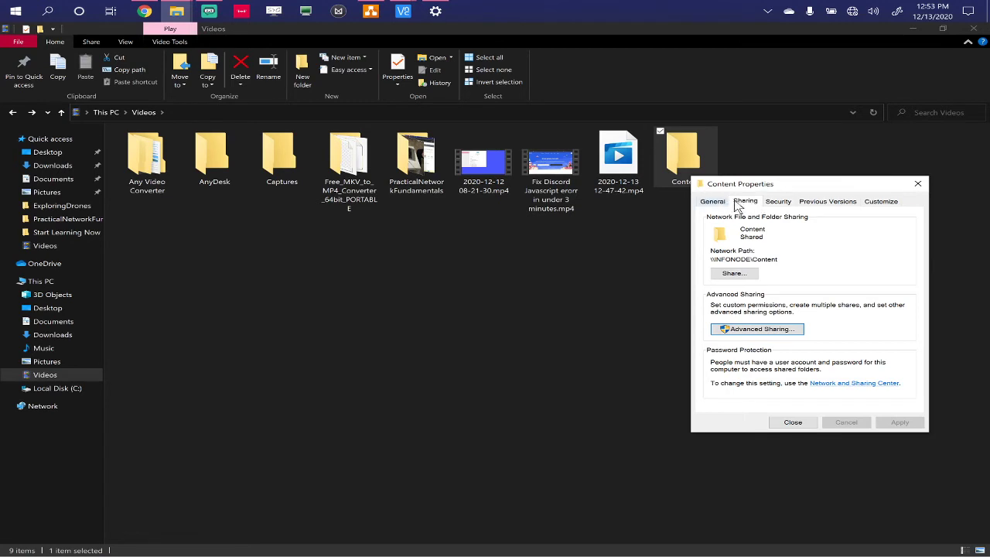
mouse_move(750, 208)
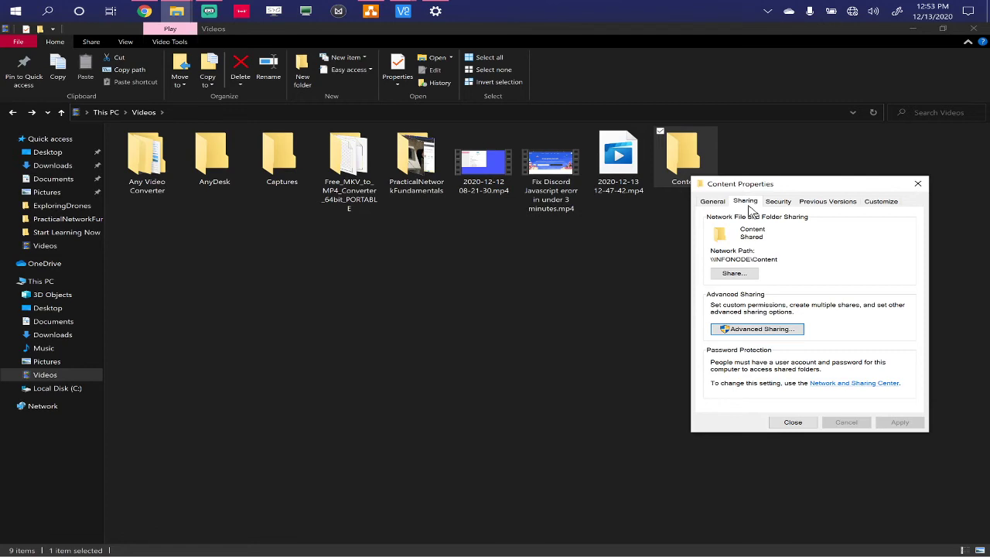
mouse_move(778, 201)
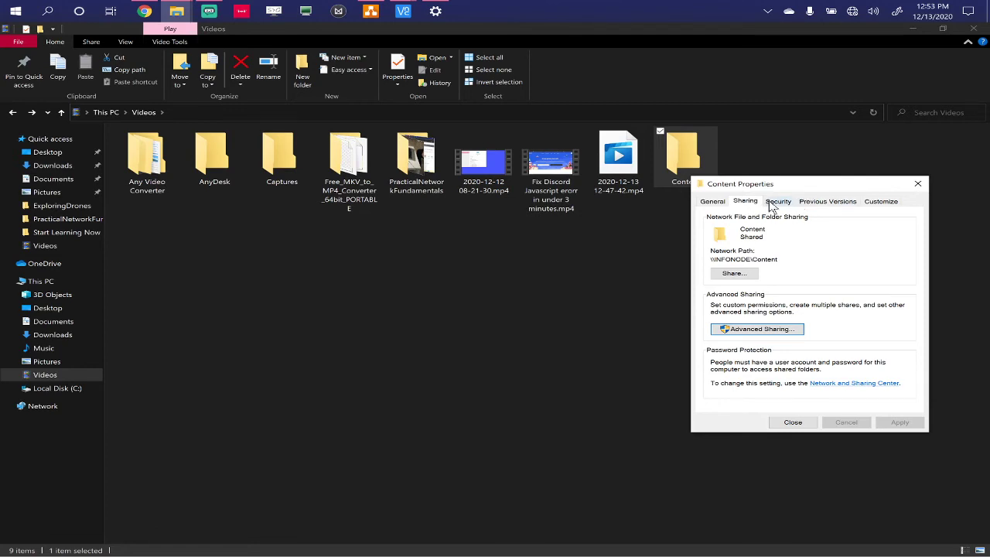
Open the Content folder's Security tab and its advanced security settings
left_click(778, 201)
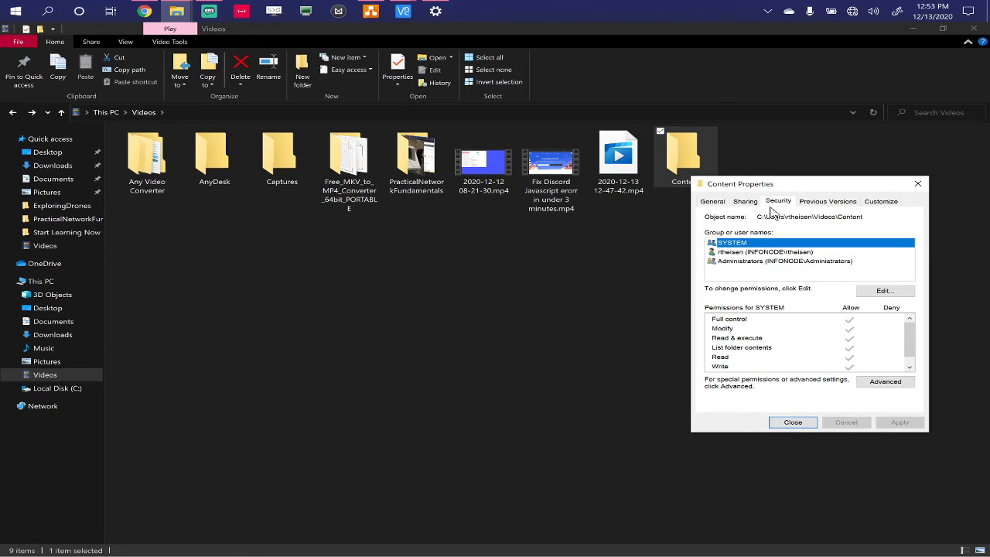
mouse_move(802, 217)
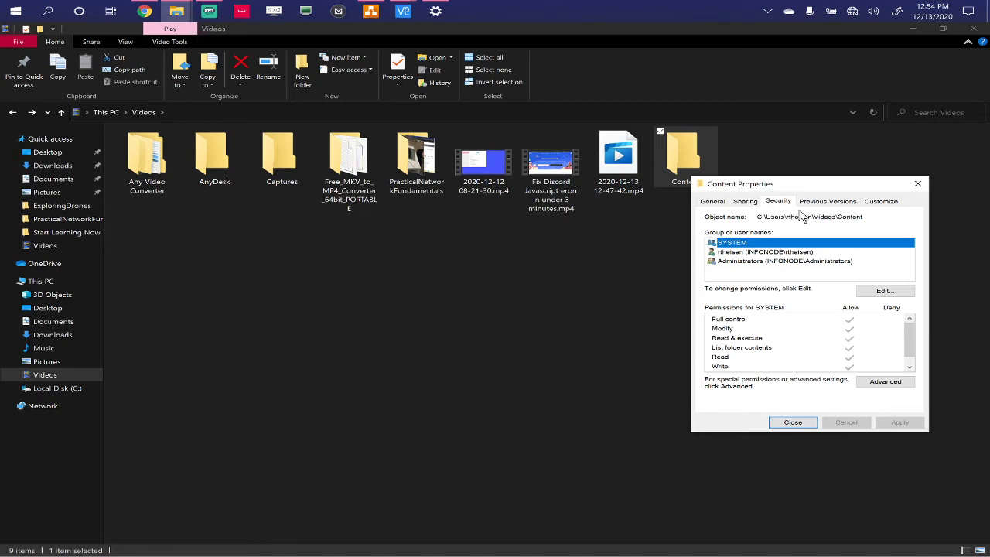
mouse_move(747, 213)
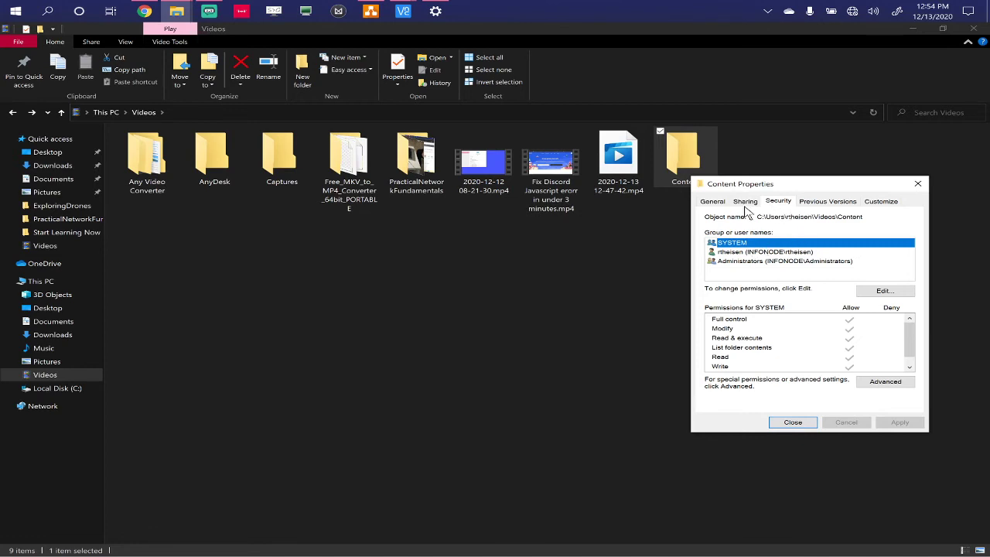
left_click(744, 201)
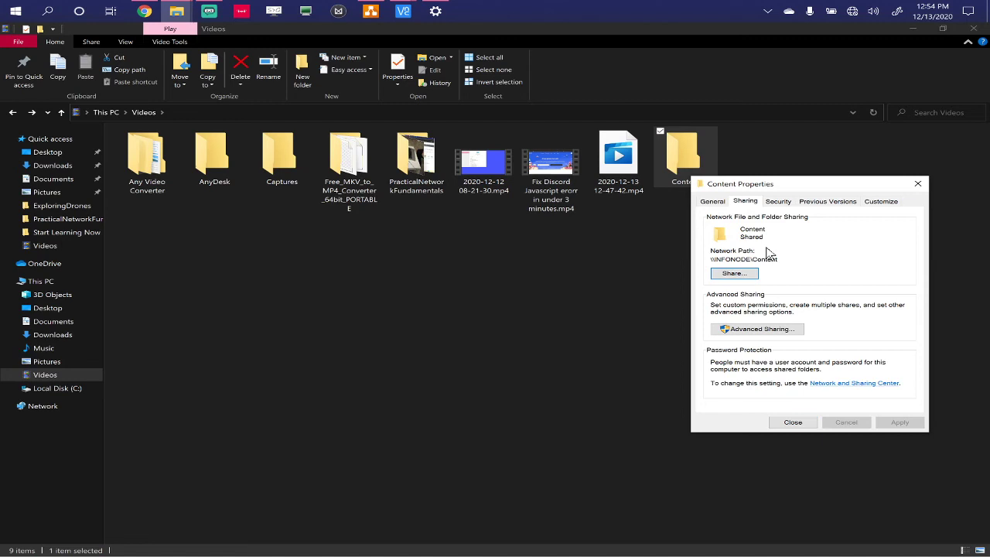
left_click(778, 201)
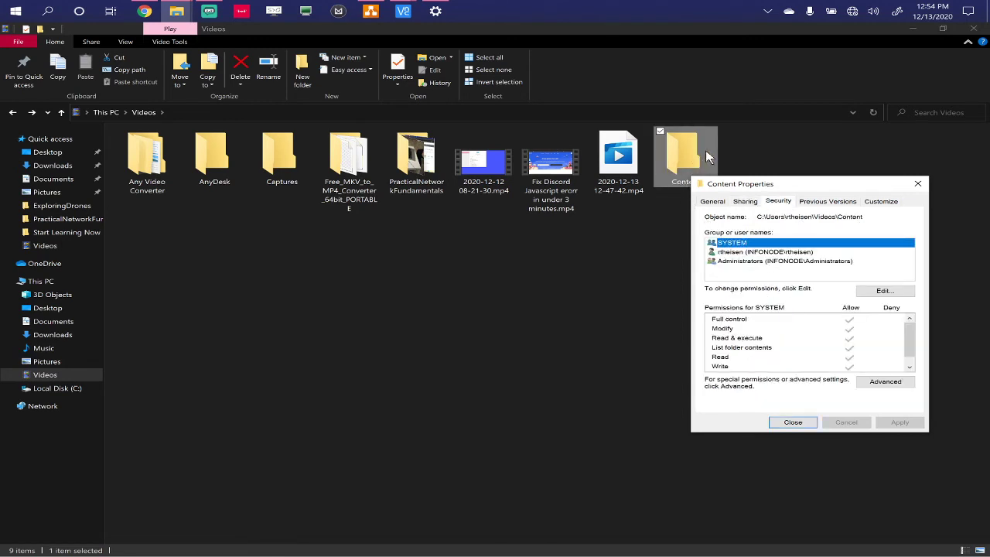
mouse_move(684, 158)
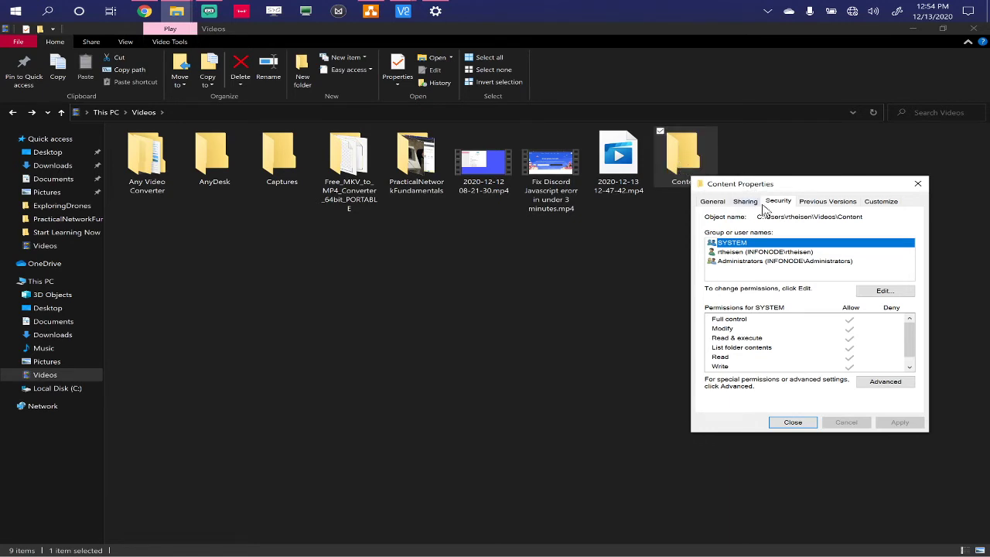
mouse_move(874, 359)
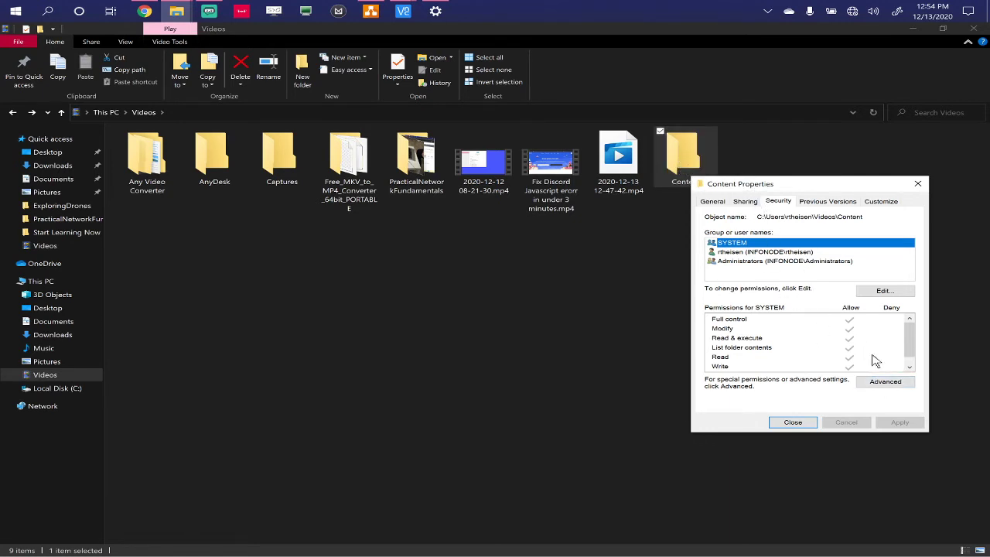
left_click(885, 381)
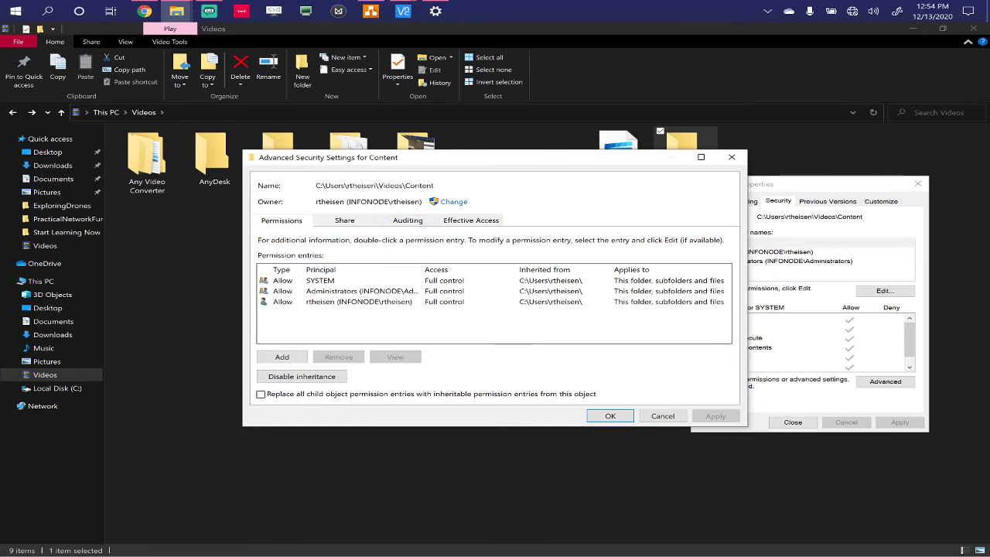
mouse_move(389, 200)
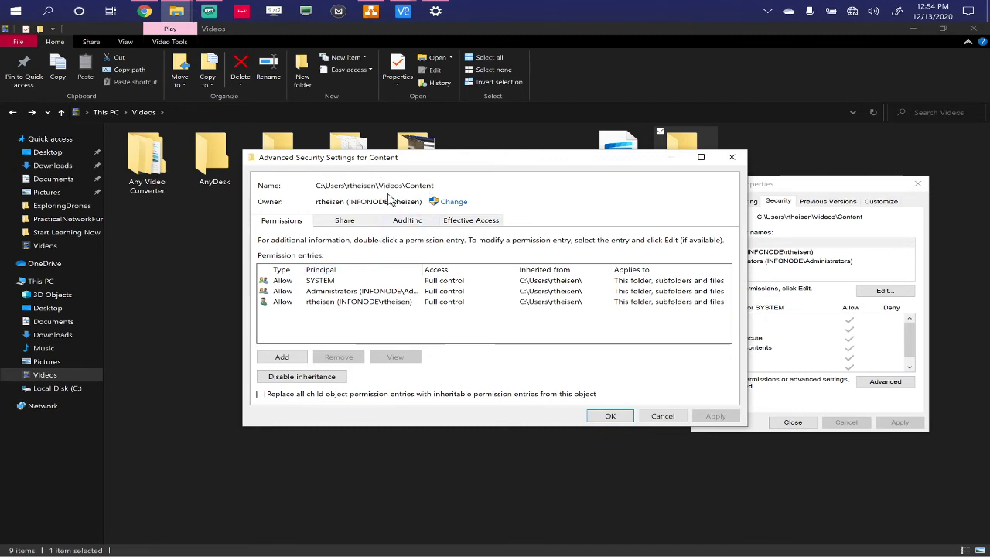
mouse_move(323, 201)
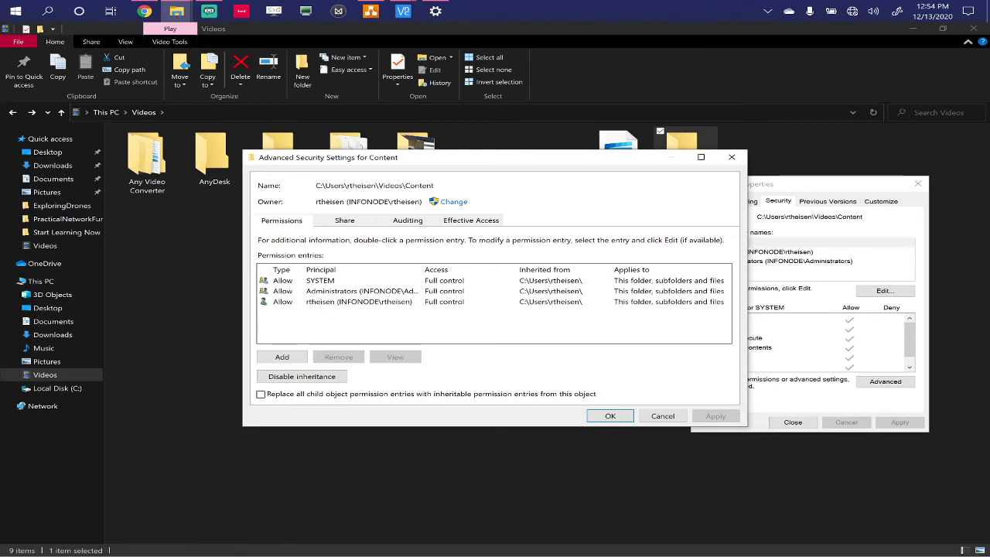
mouse_move(331, 353)
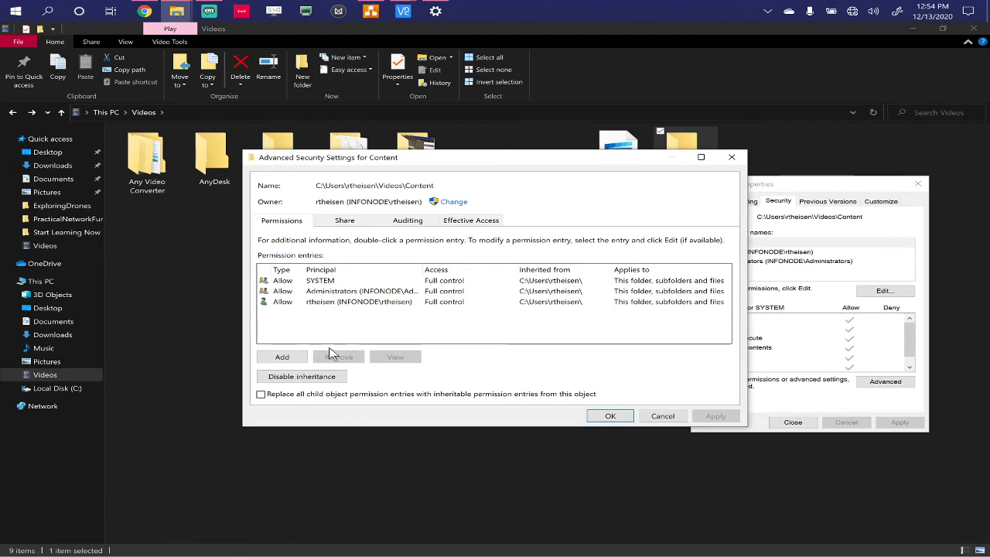
Disable inheritance on Content and remove all inherited permission entries
left_click(302, 376)
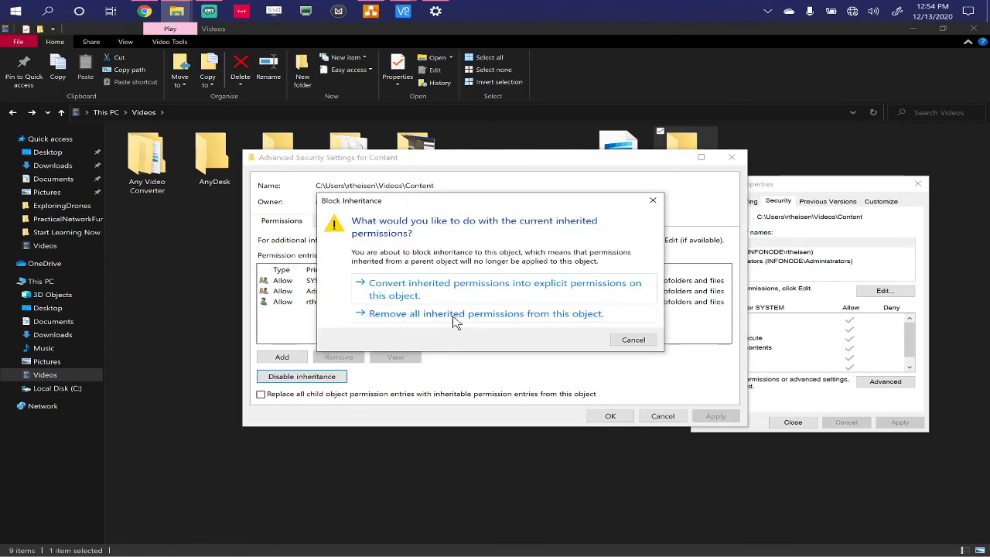
left_click(485, 313)
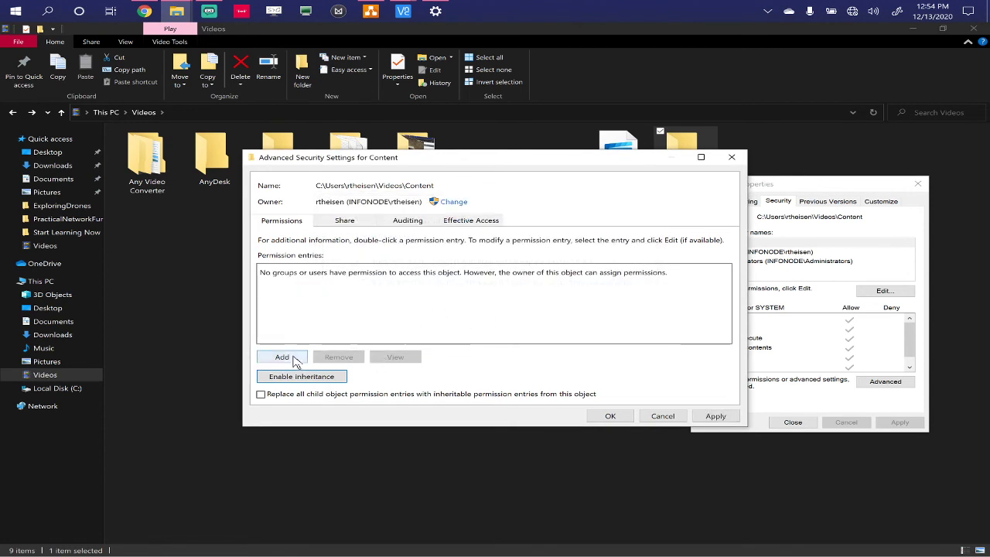
left_click(281, 357)
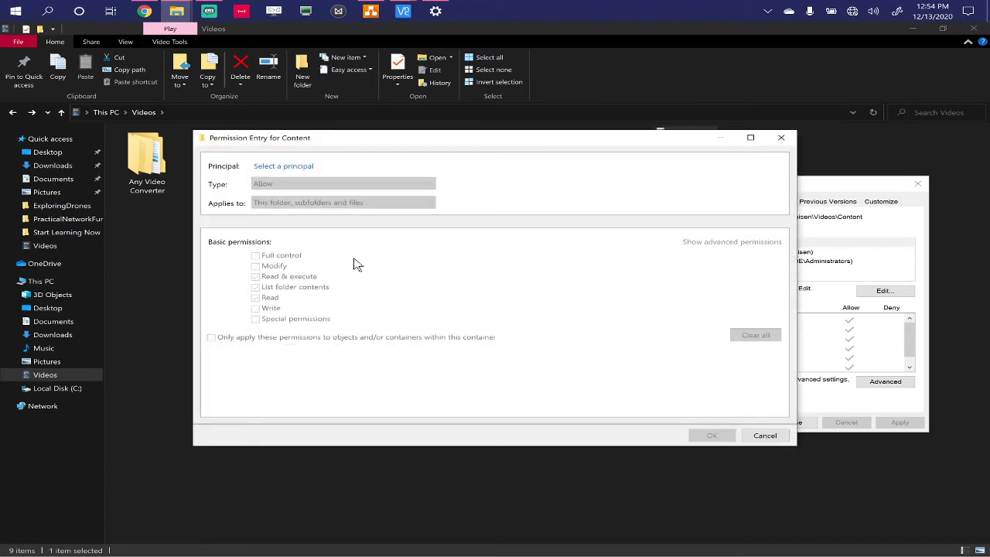
left_click(283, 166)
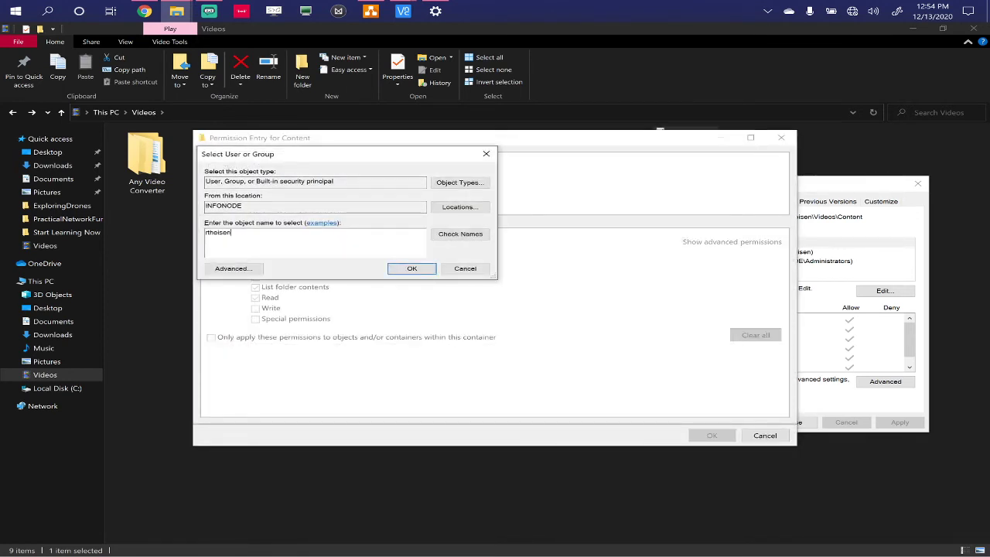
left_click(460, 234)
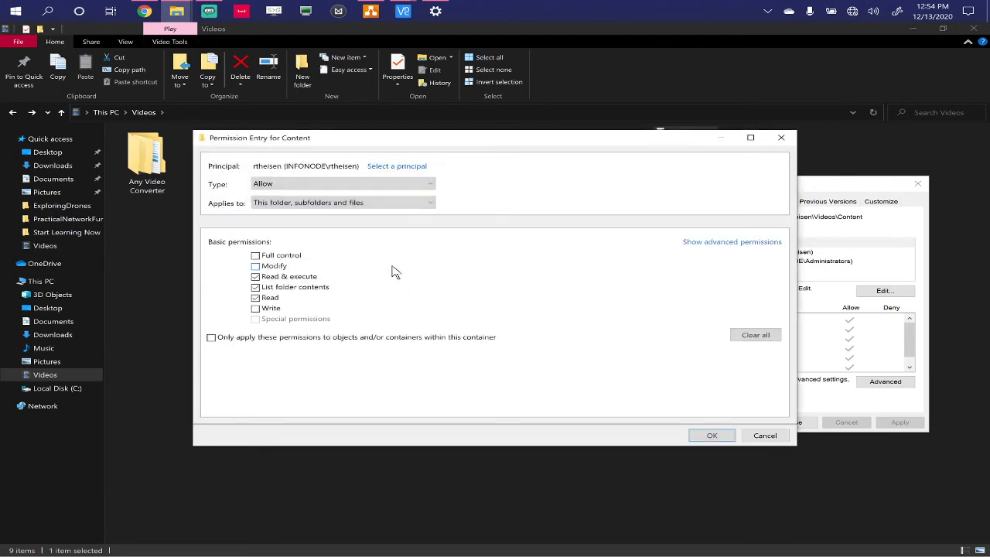
left_click(255, 255)
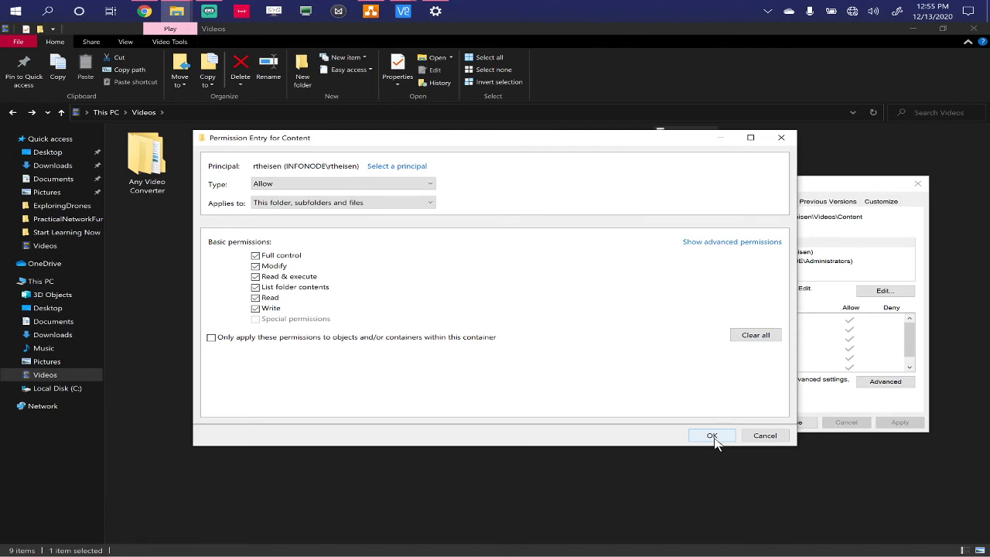
left_click(710, 435)
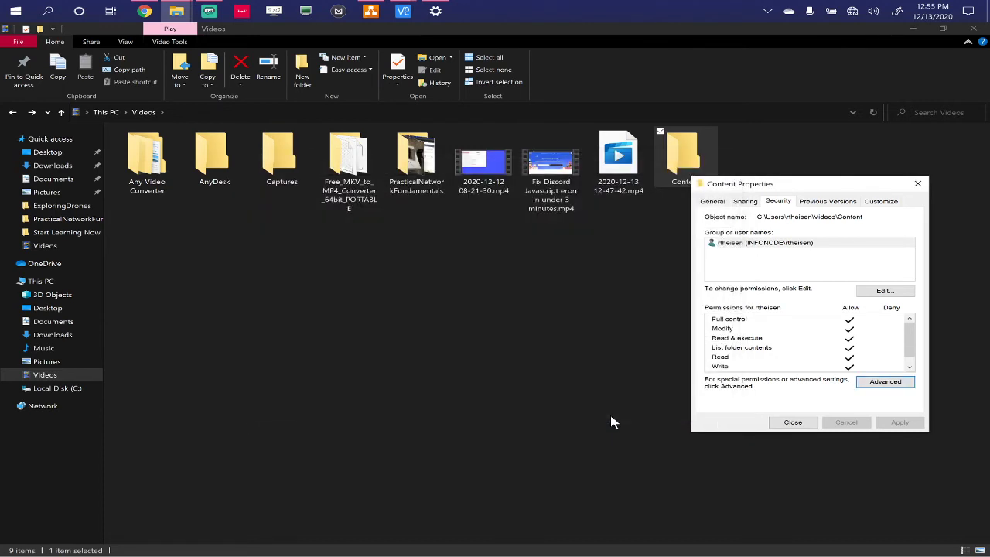
mouse_move(853, 322)
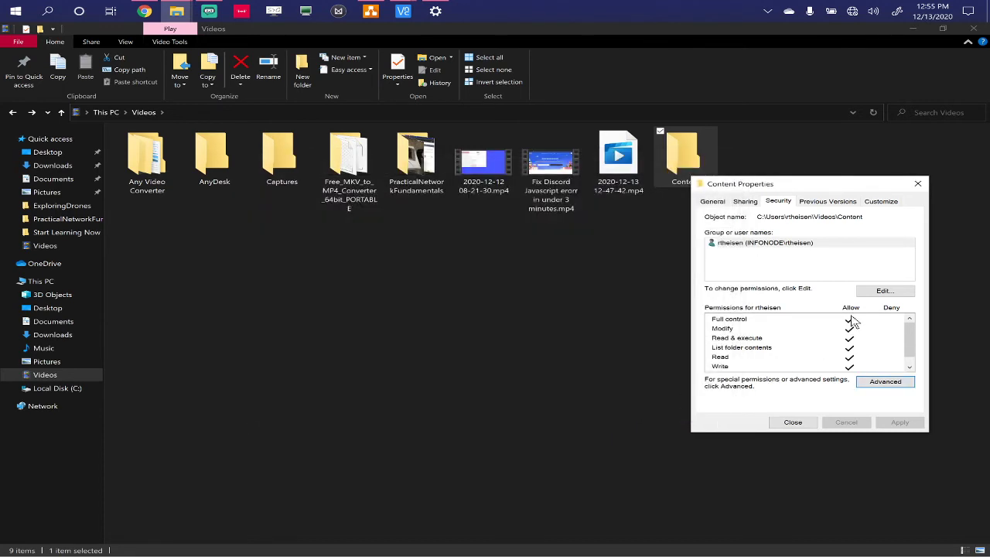
mouse_move(848, 324)
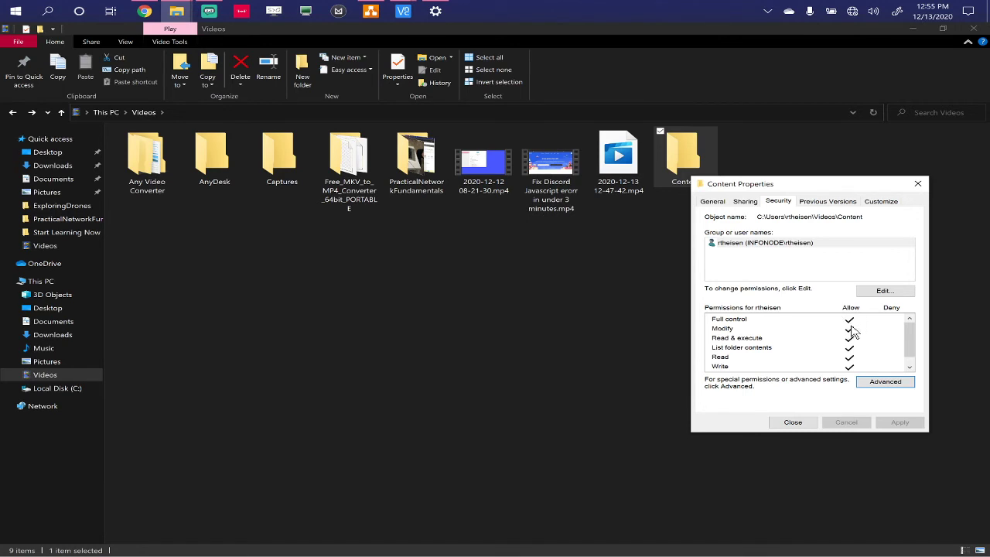
mouse_move(851, 323)
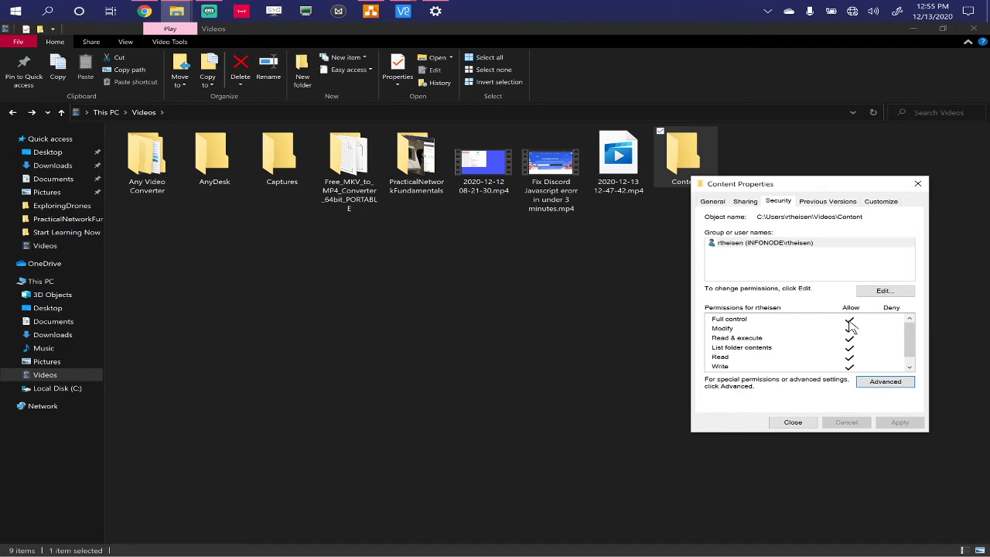
mouse_move(865, 347)
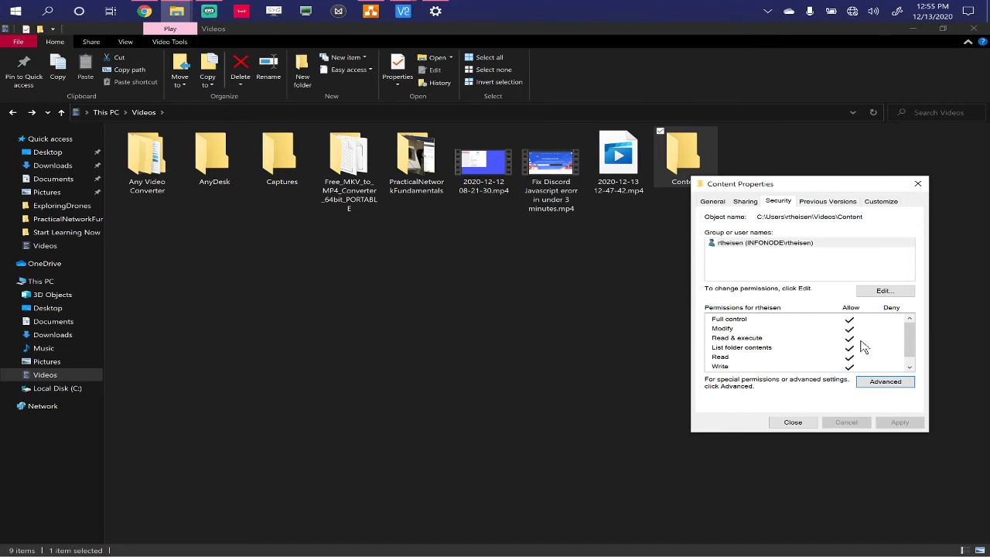
mouse_move(841, 339)
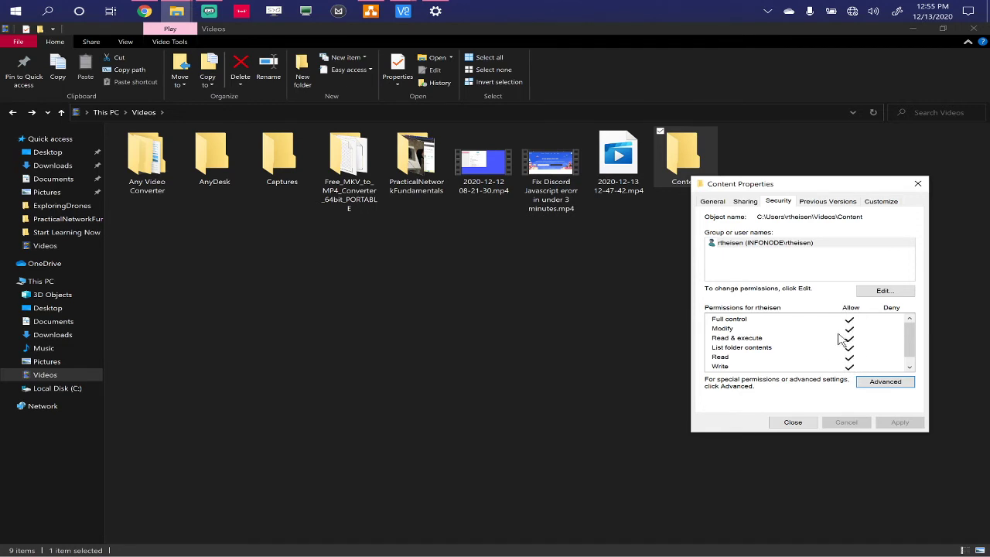
mouse_move(843, 334)
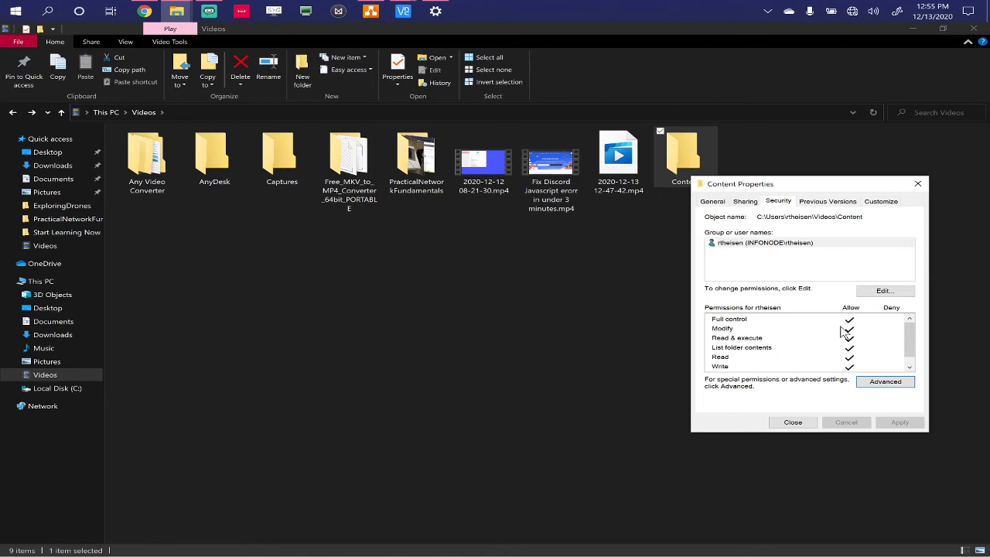
mouse_move(812, 262)
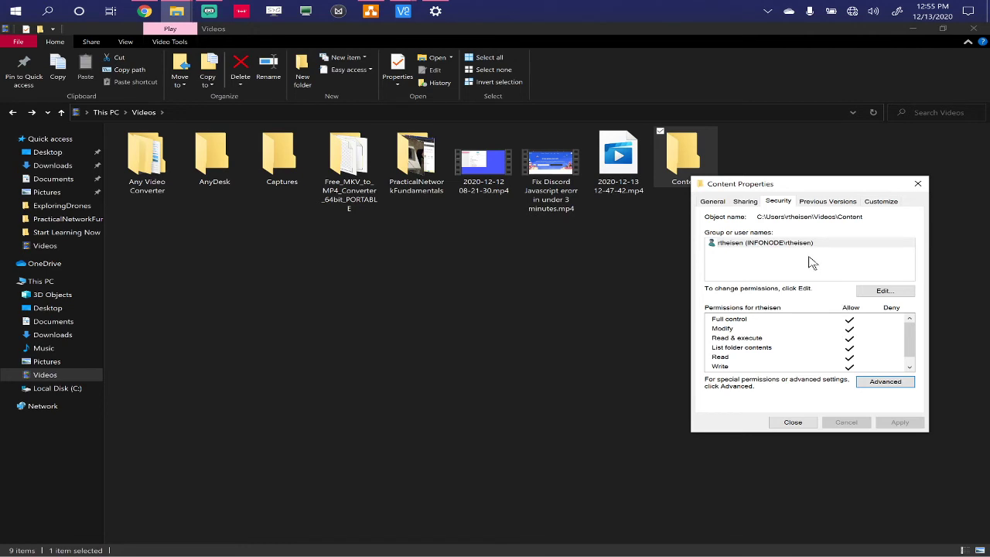
mouse_move(748, 266)
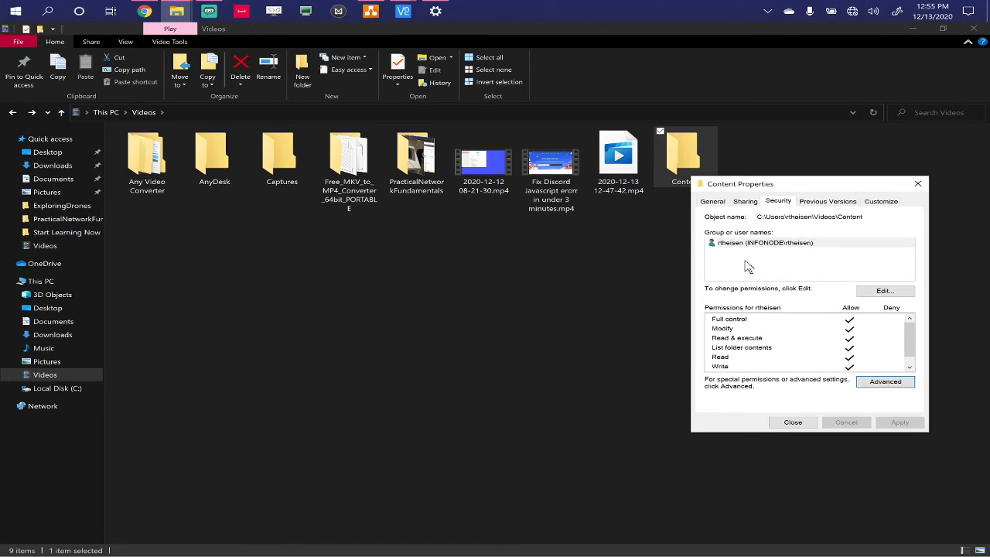
mouse_move(809, 277)
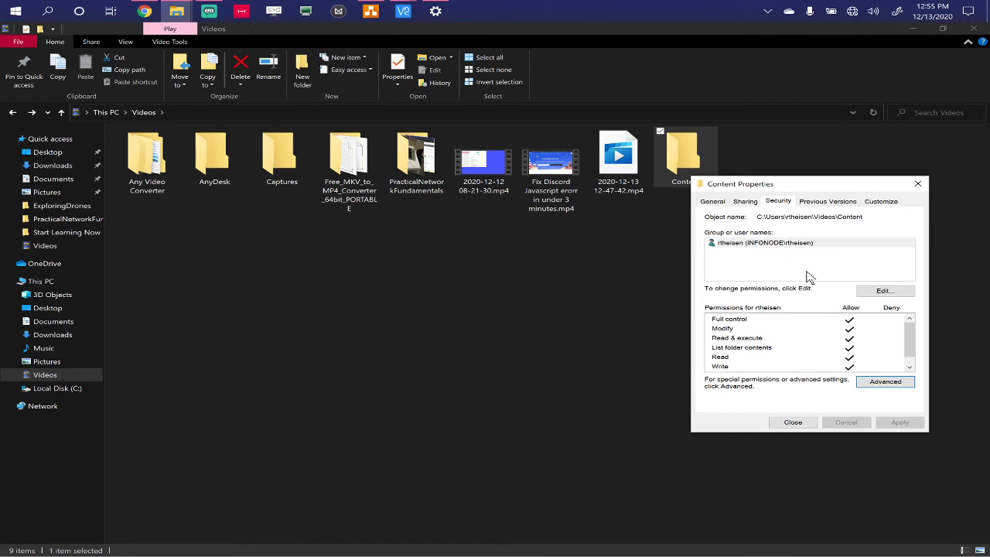
mouse_move(732, 241)
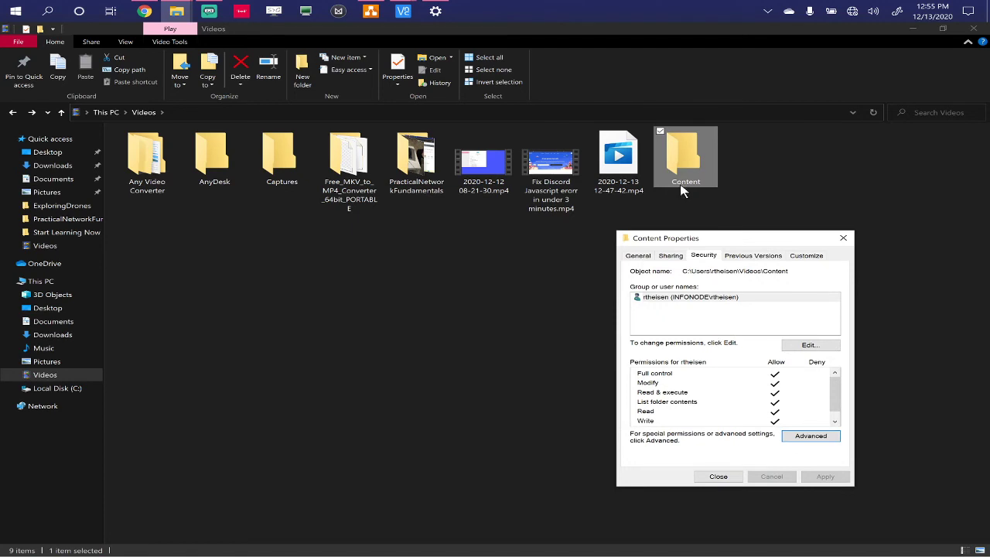
mouse_move(678, 199)
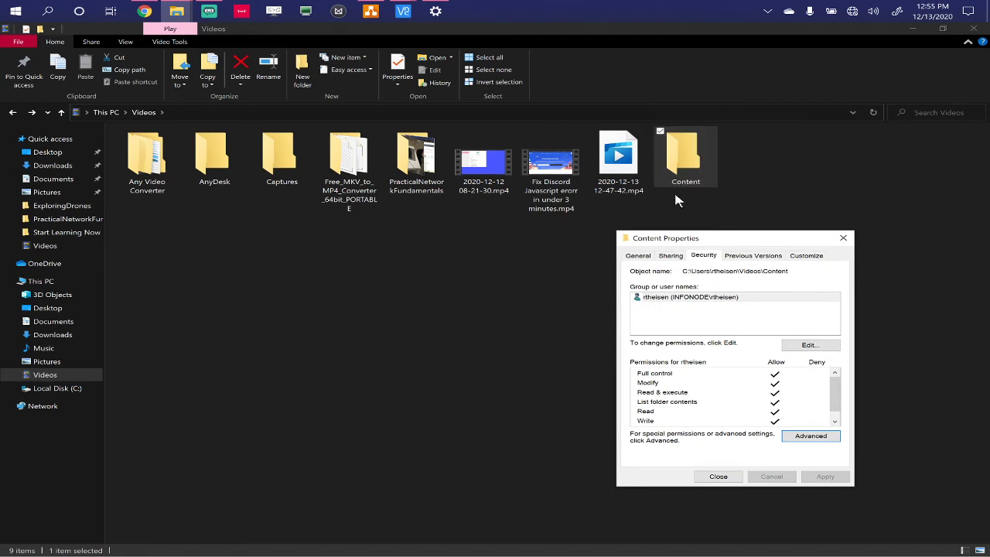
mouse_move(680, 309)
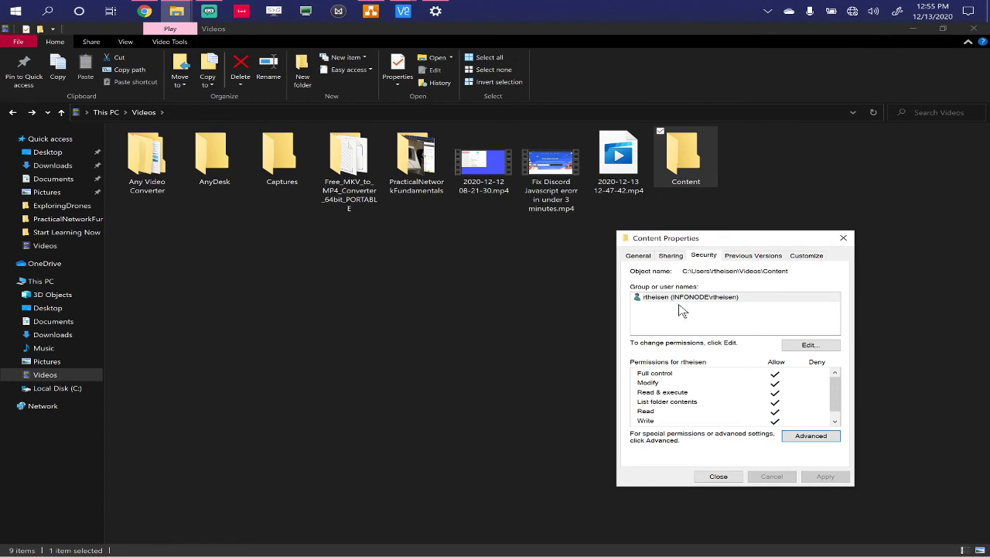
mouse_move(695, 304)
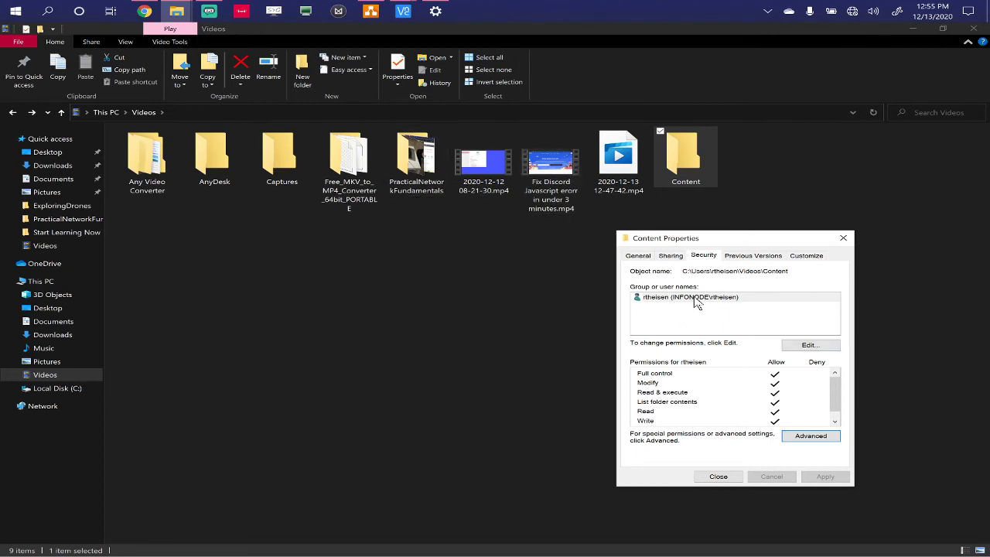
mouse_move(627, 263)
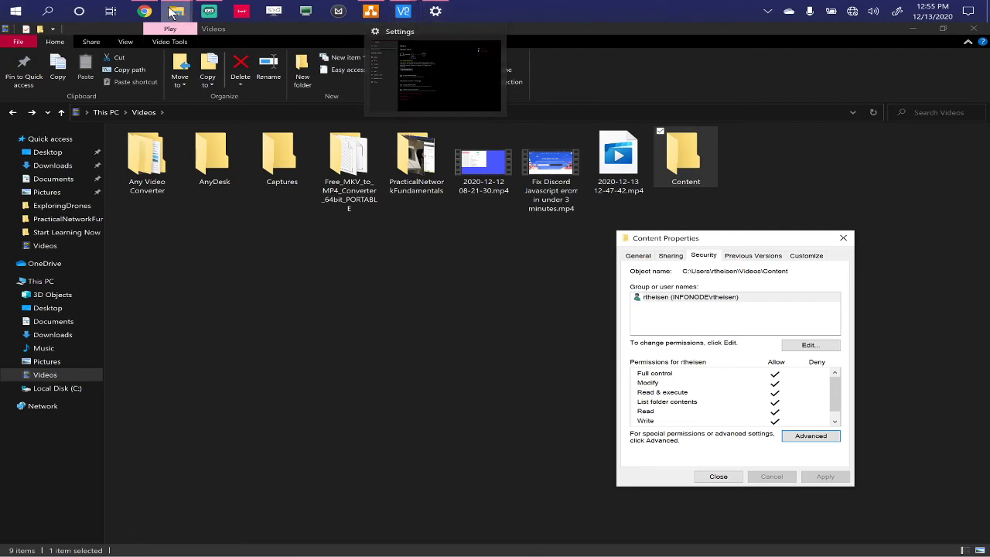
Unlock the remote Mac in VNC Viewer and close the leftover Connect to Server window
left_click(144, 10)
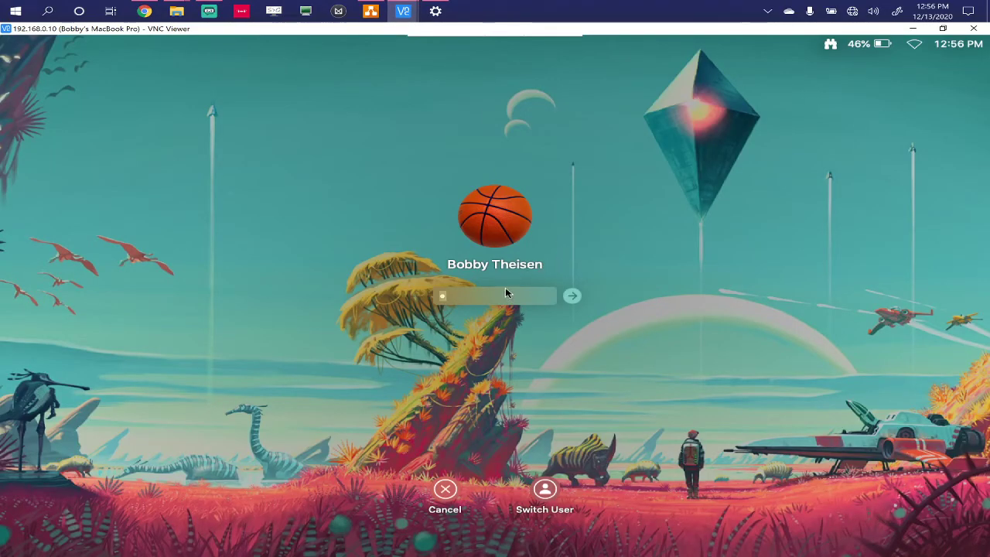
type("password")
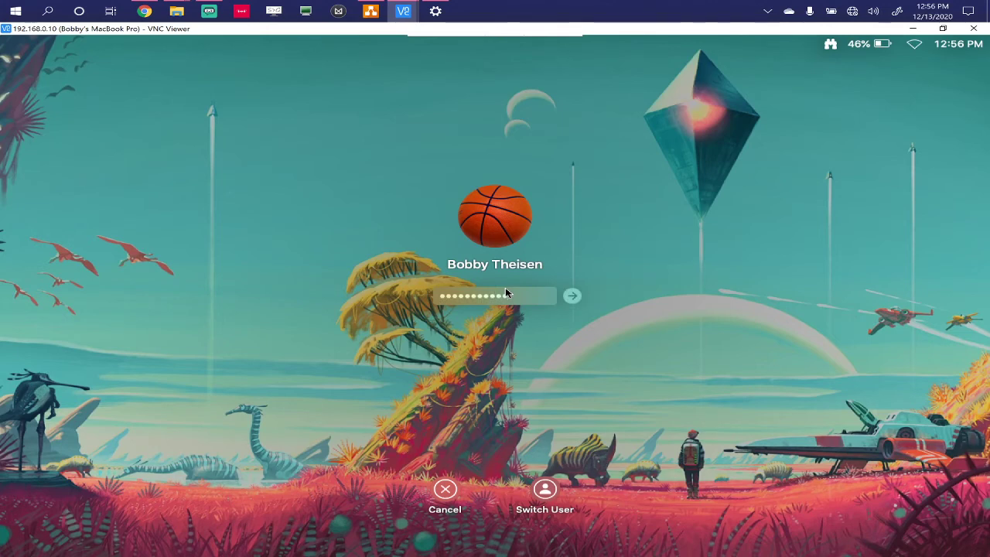
left_click(572, 295)
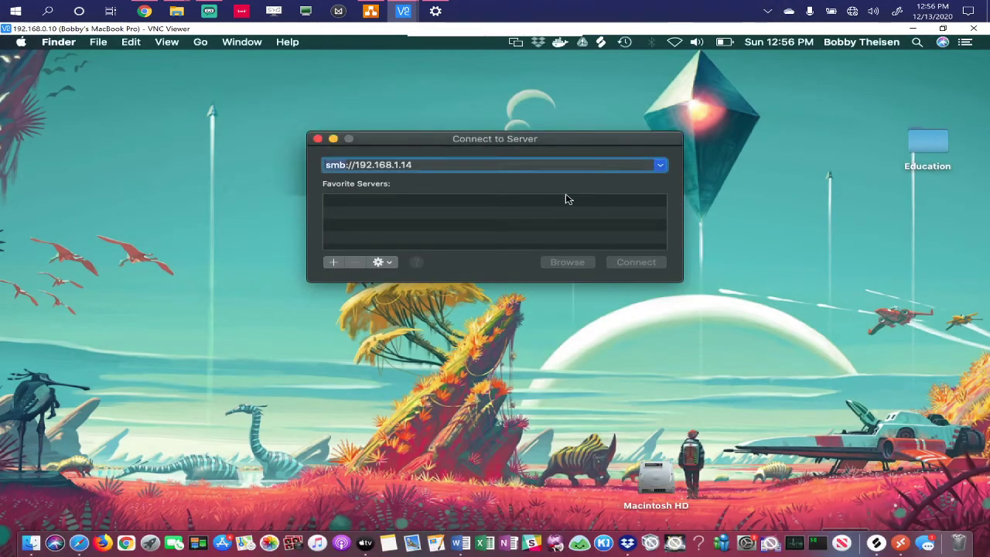
left_click(317, 138)
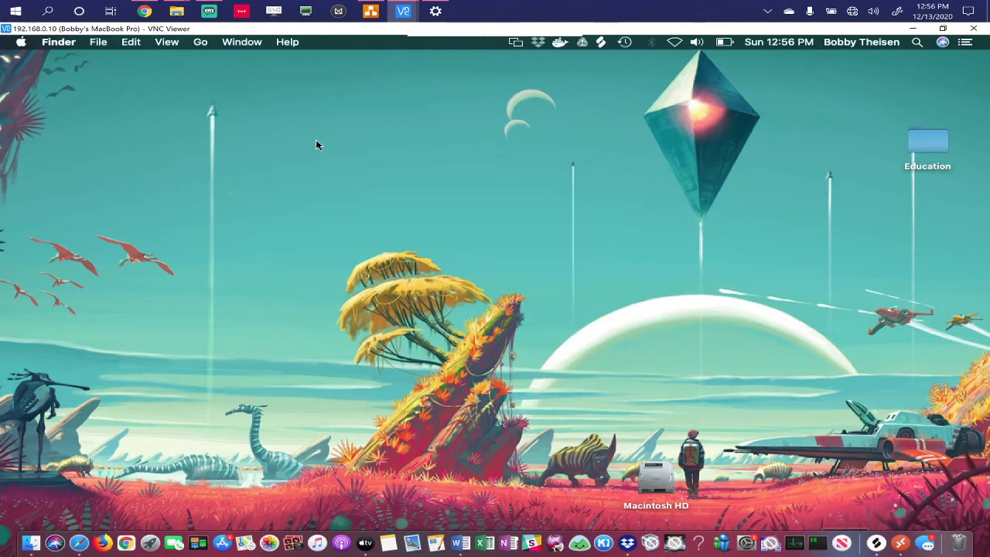
mouse_move(445, 300)
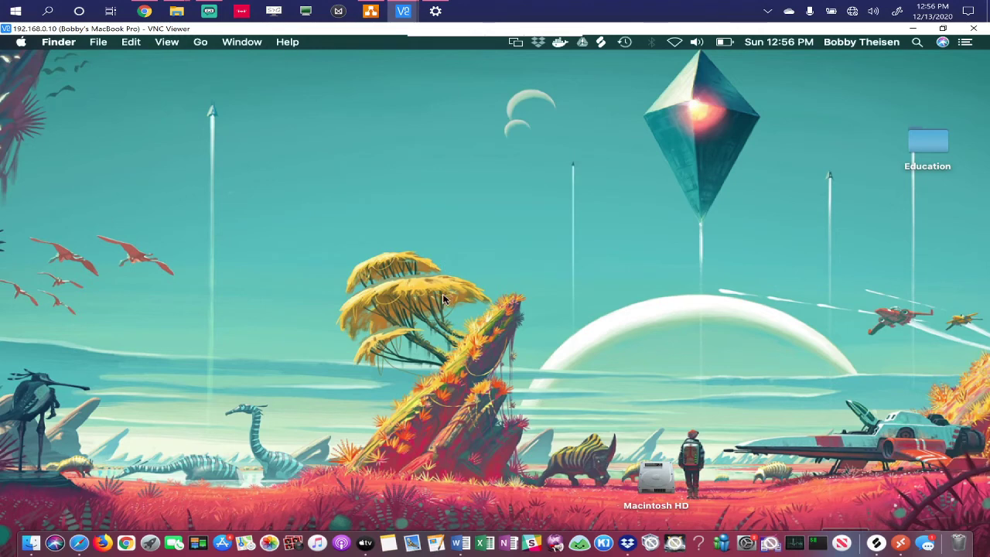
mouse_move(483, 176)
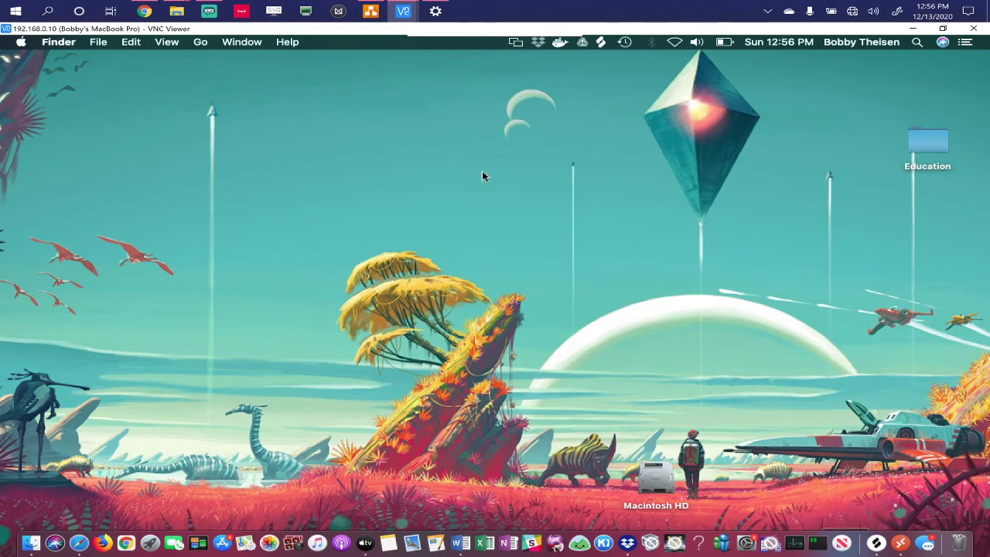
mouse_move(475, 180)
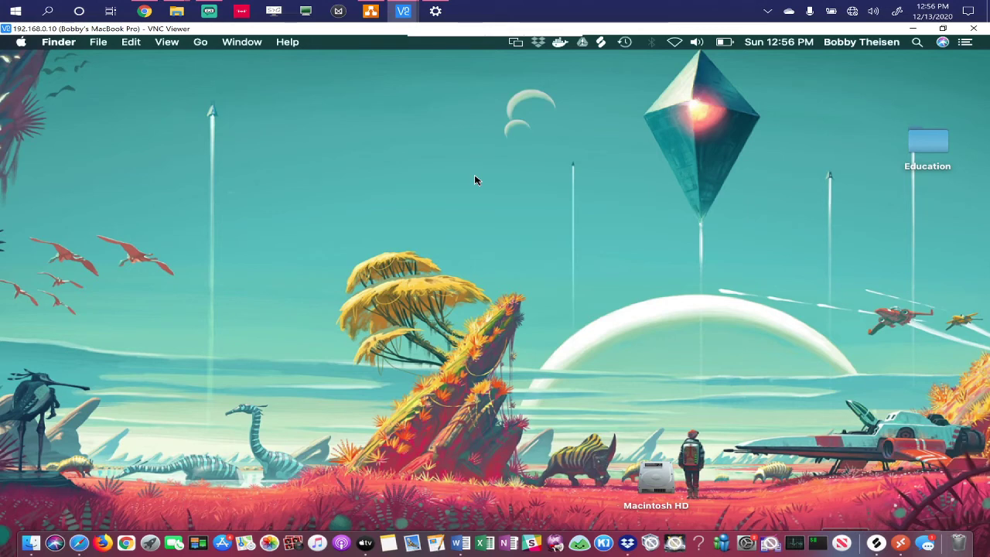
mouse_move(474, 173)
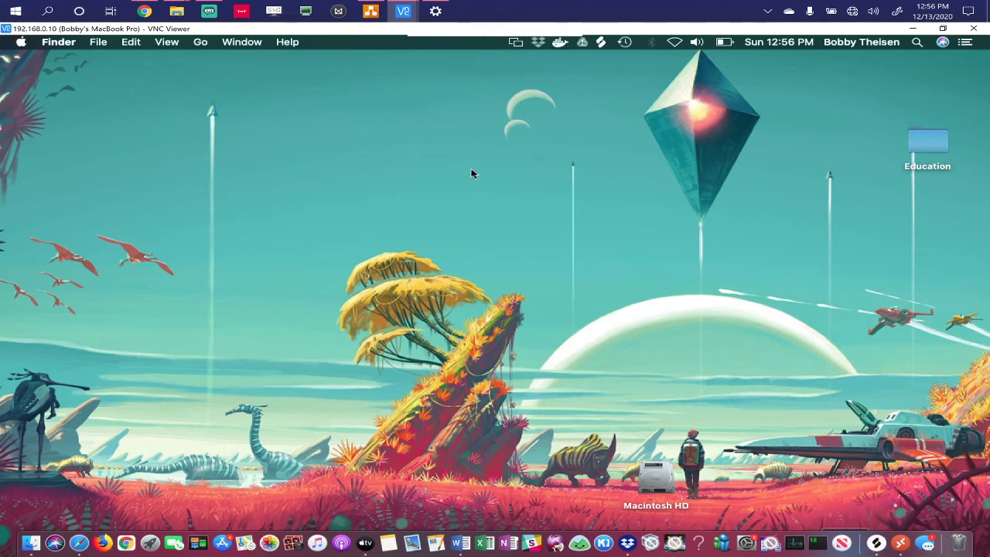
mouse_move(209, 50)
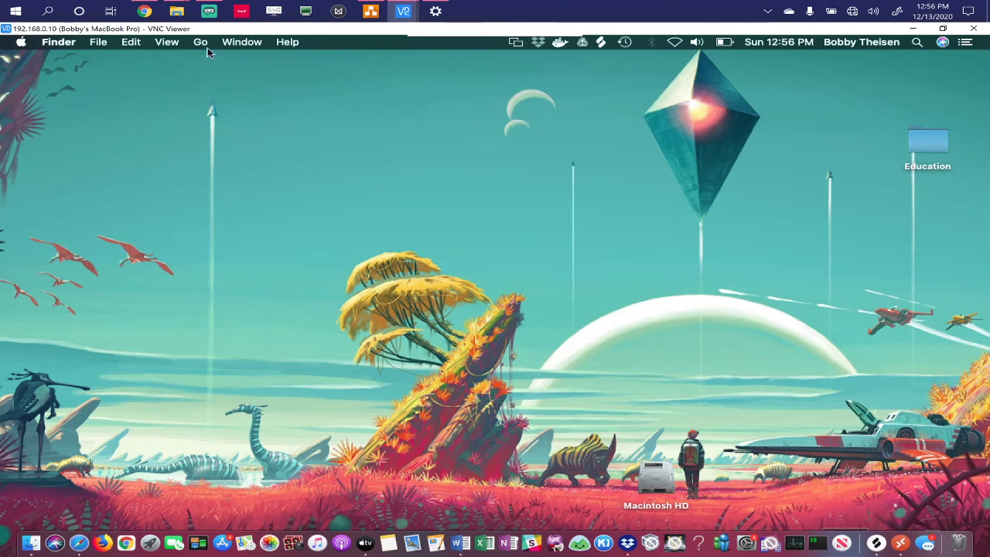
Open the remote Mac's Finder Go menu listing Connect to Server
left_click(200, 42)
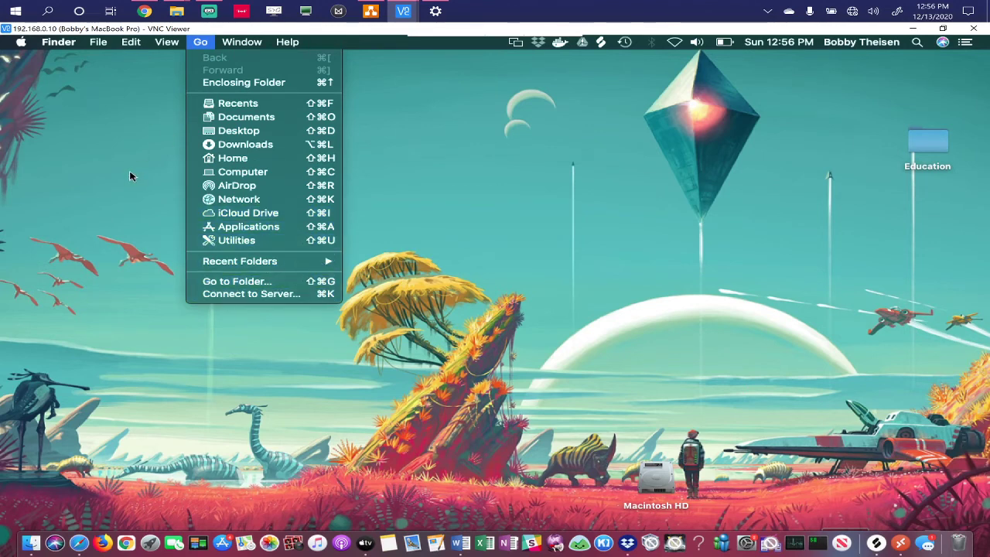
left_click(351, 237)
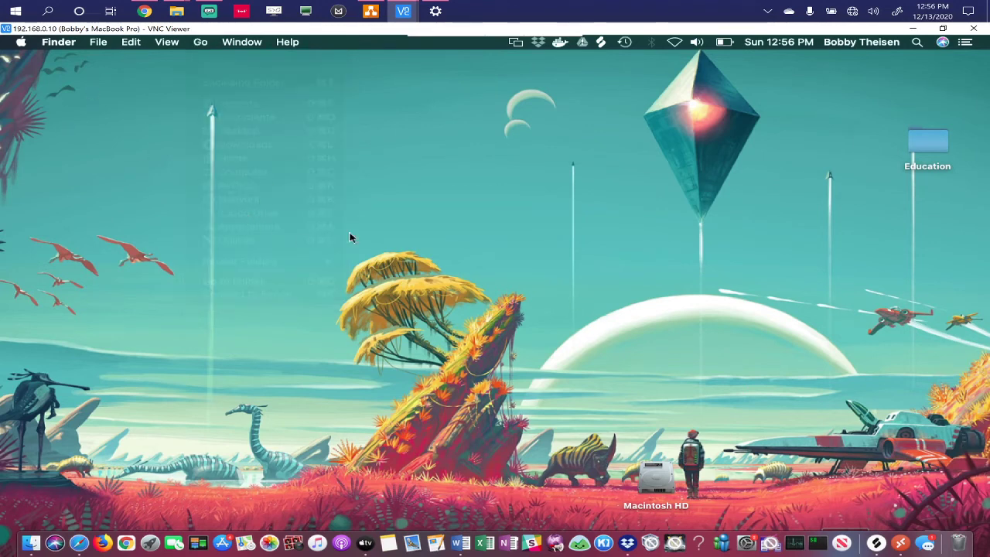
left_click(200, 41)
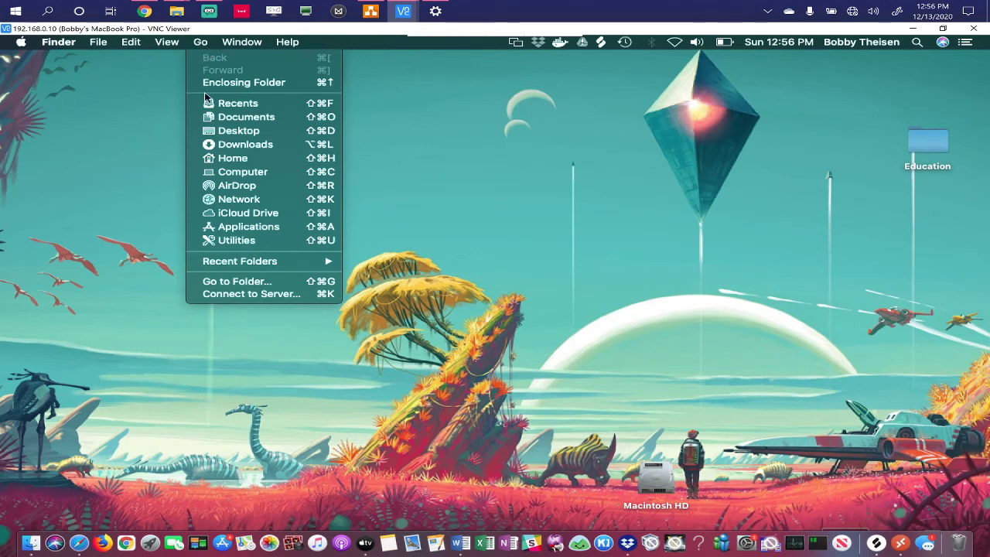
mouse_move(236, 280)
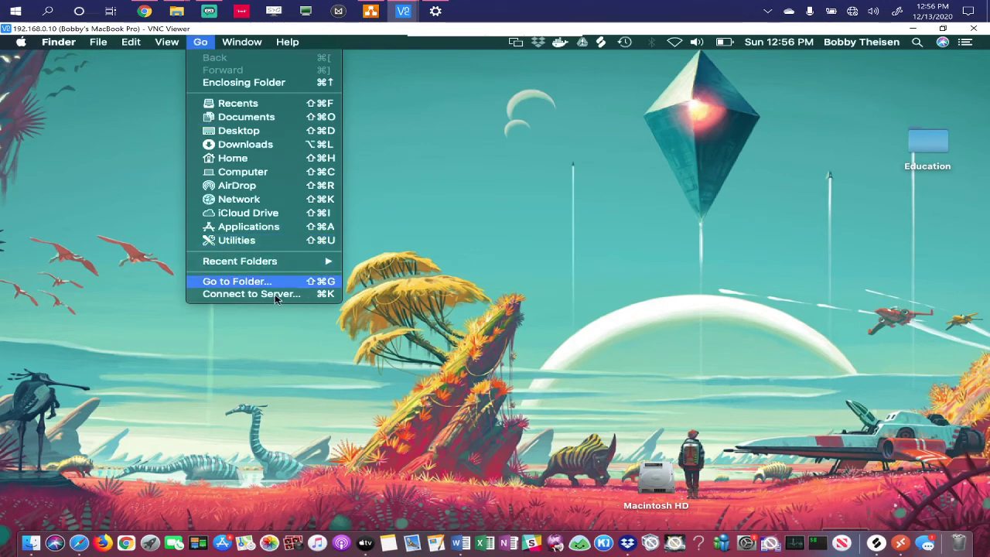
Open Connect to Server and enter smb://192.168.1.14 as the address
left_click(252, 294)
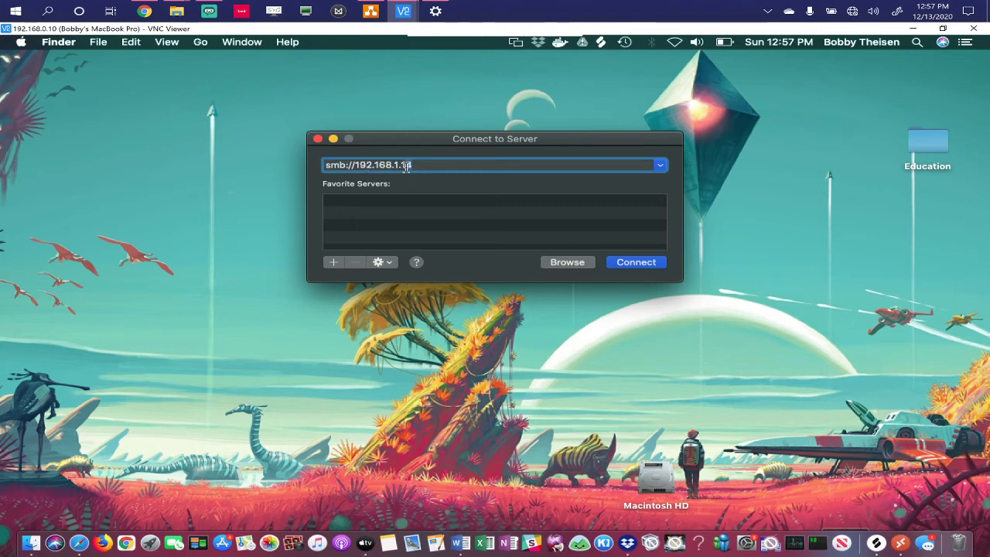
type("4")
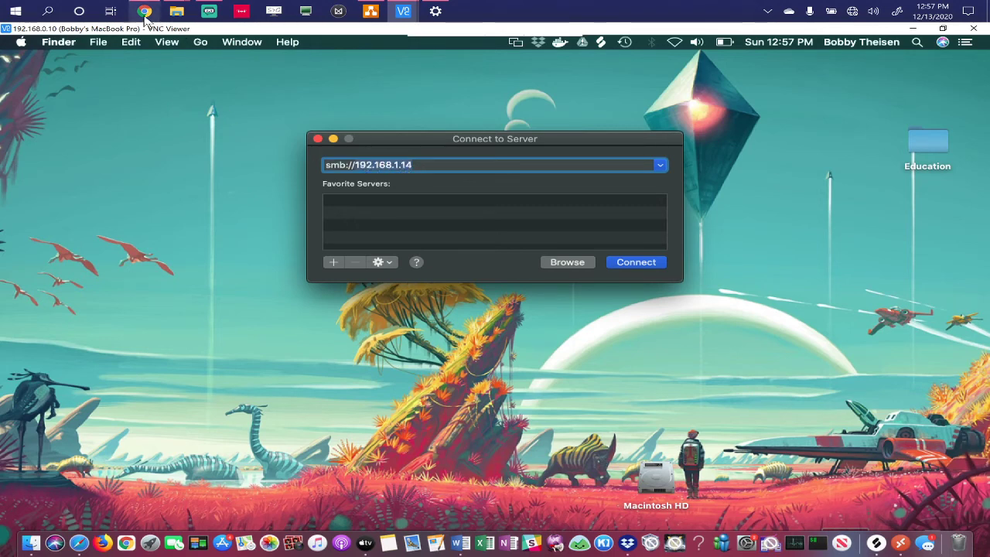
left_click(144, 11)
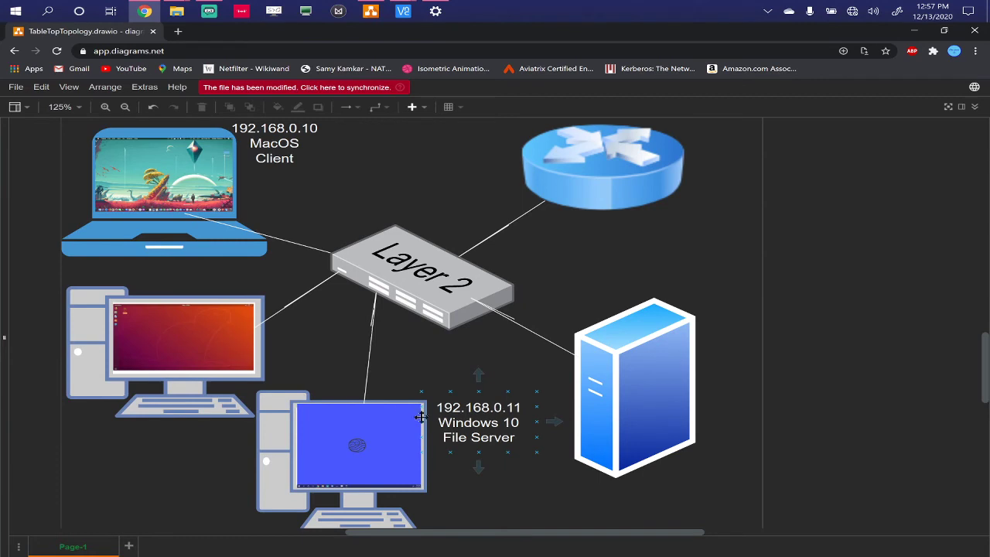
mouse_move(482, 454)
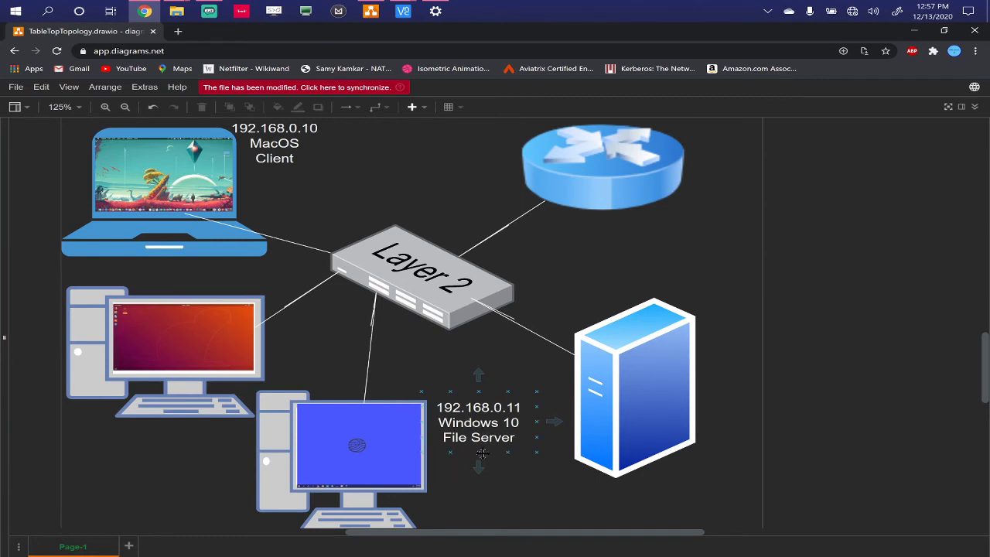
mouse_move(494, 407)
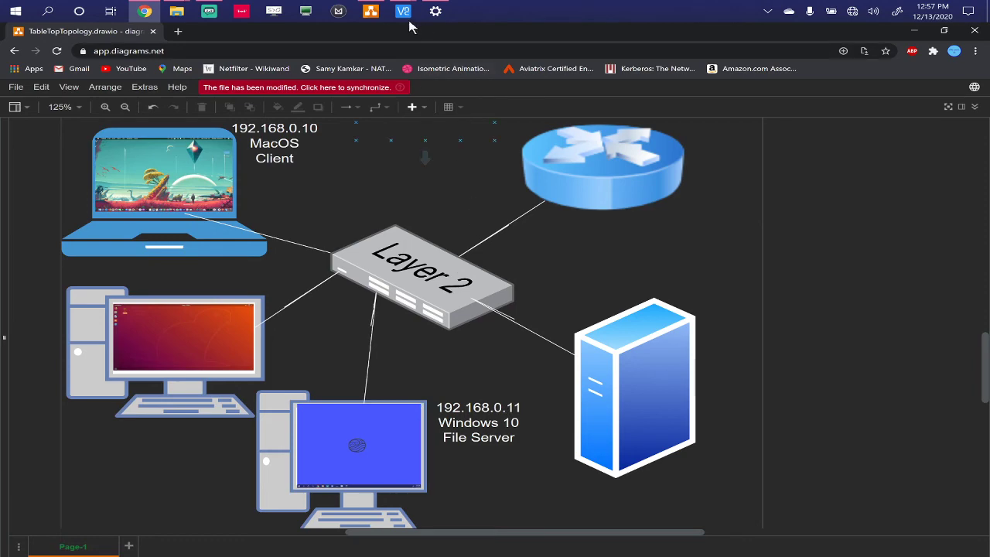
left_click(402, 11)
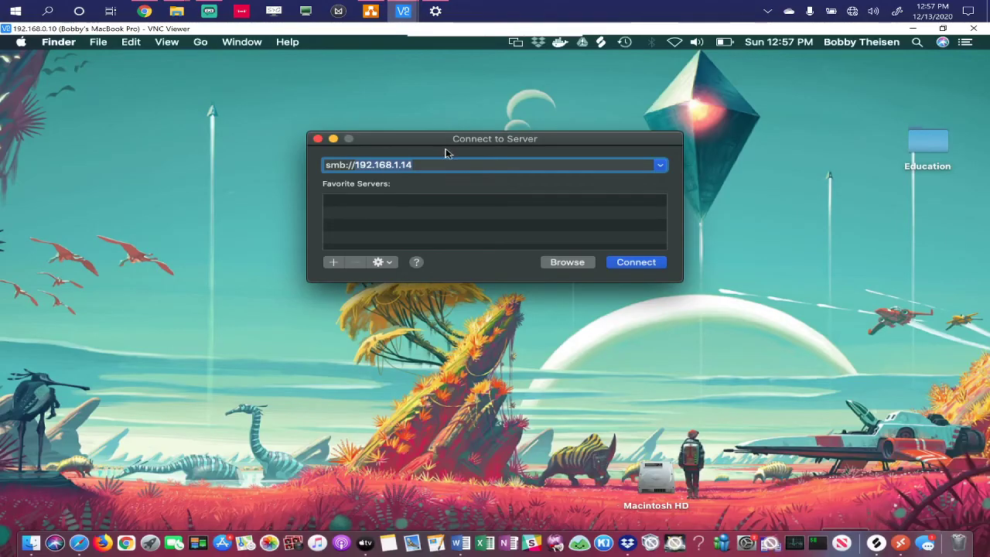
Connect the Mac to smb://192.168.0.11 and confirm the connection prompt
key("Backspace")
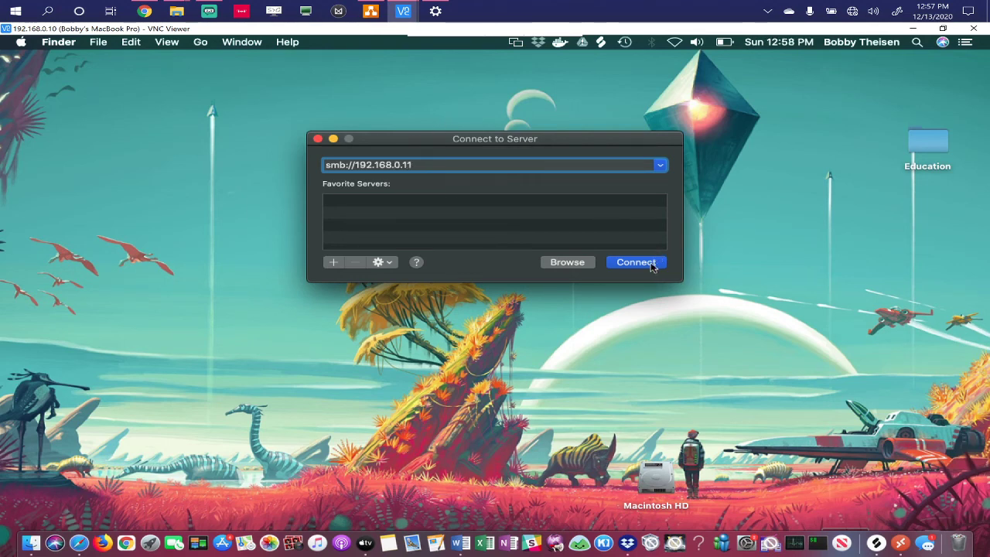
left_click(635, 261)
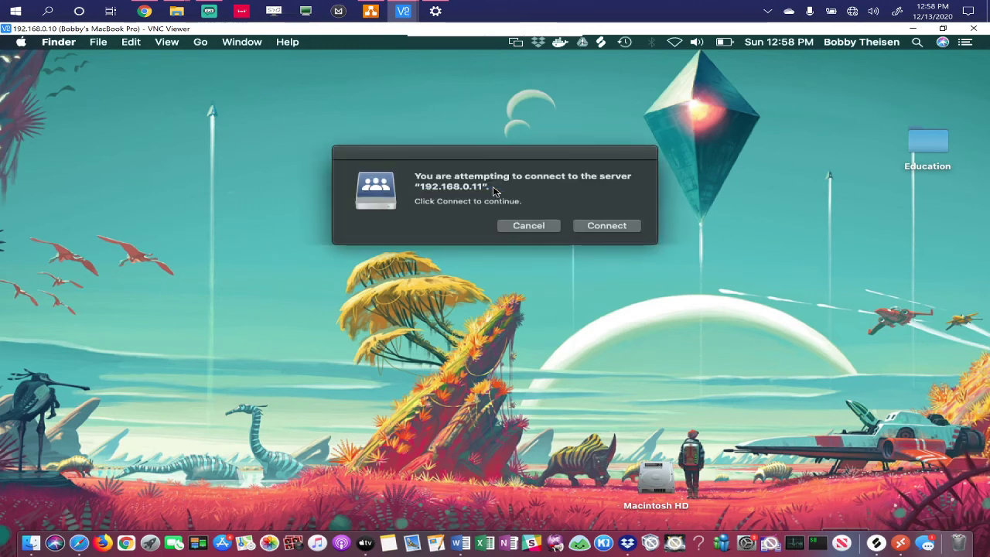
mouse_move(606, 225)
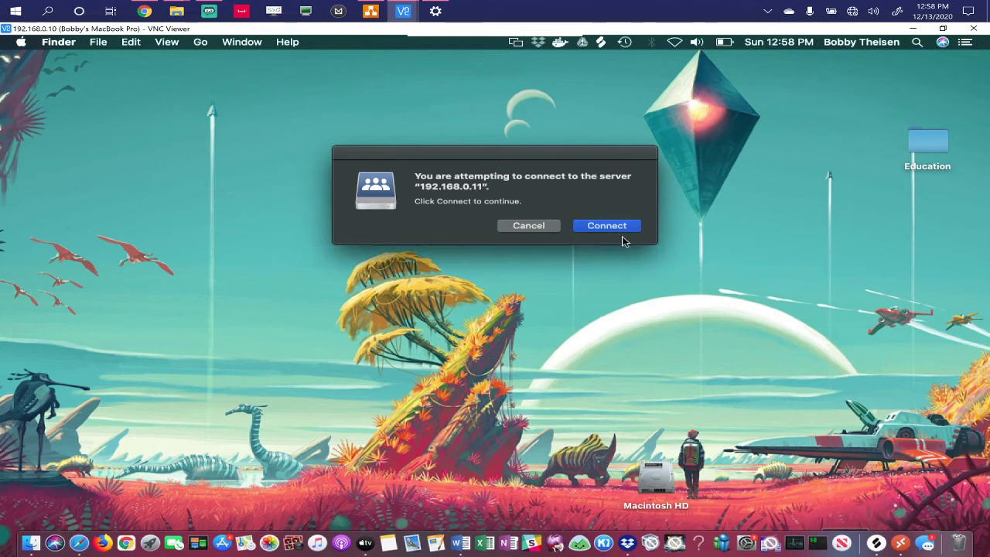
left_click(606, 225)
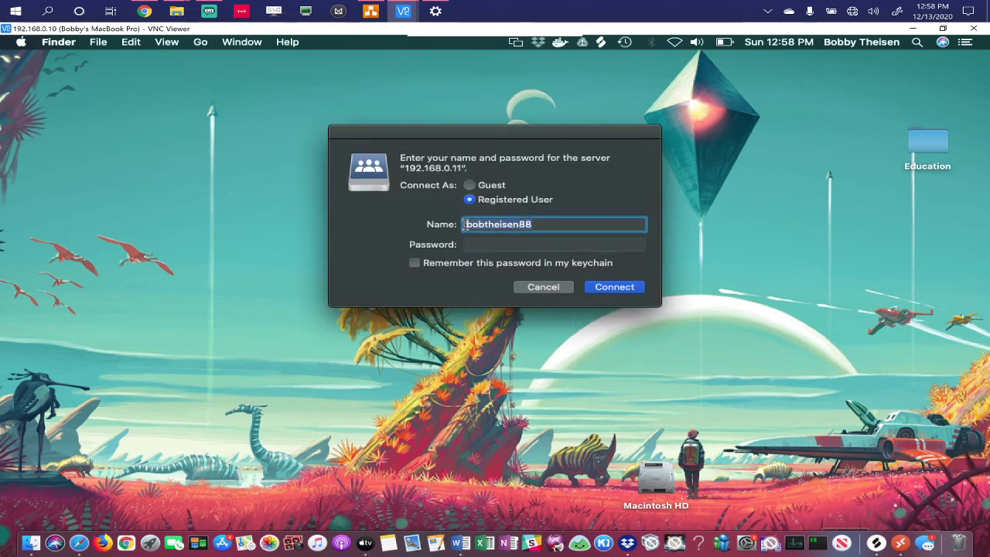
Log in to 192.168.0.11 as registered user rtheisen with the account password
left_click(544, 224)
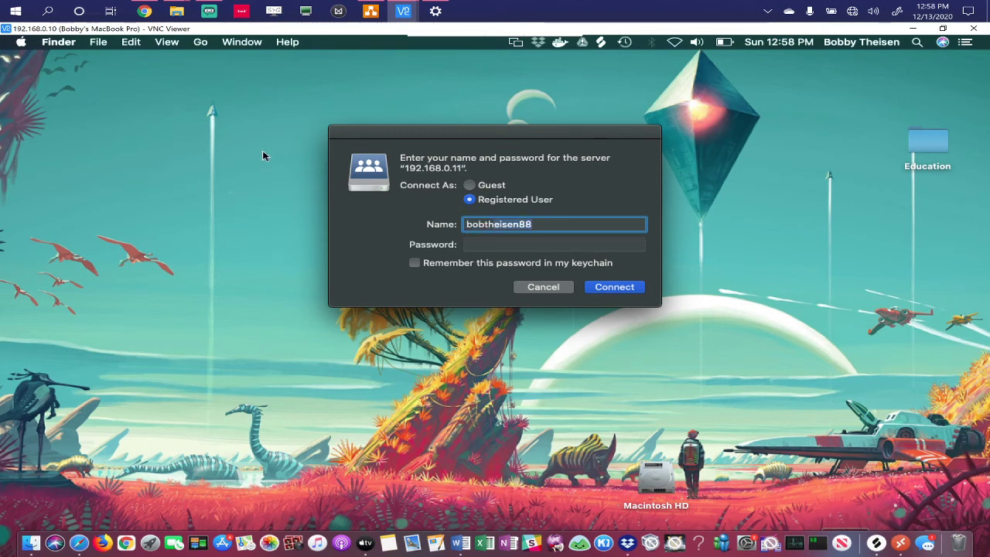
mouse_move(553, 236)
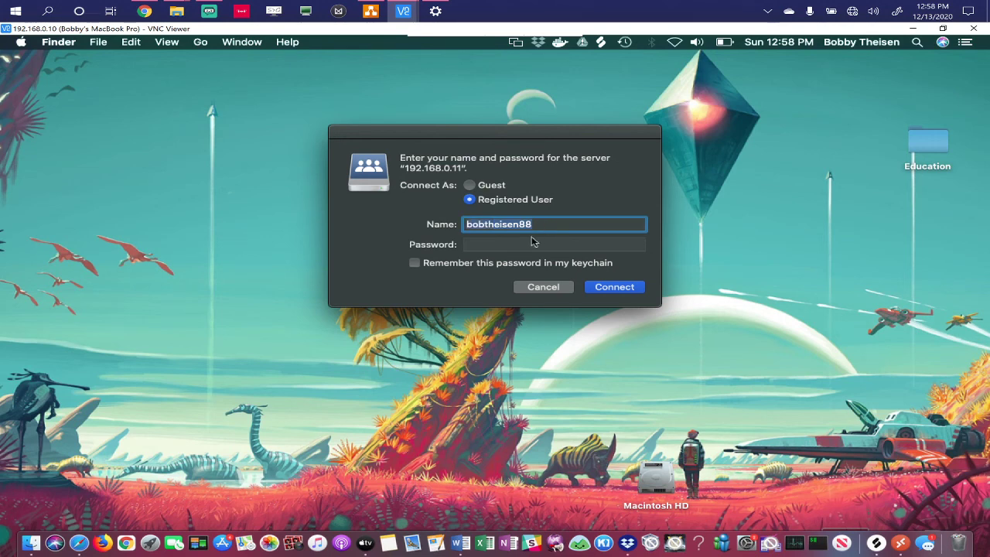
type("rtheisen")
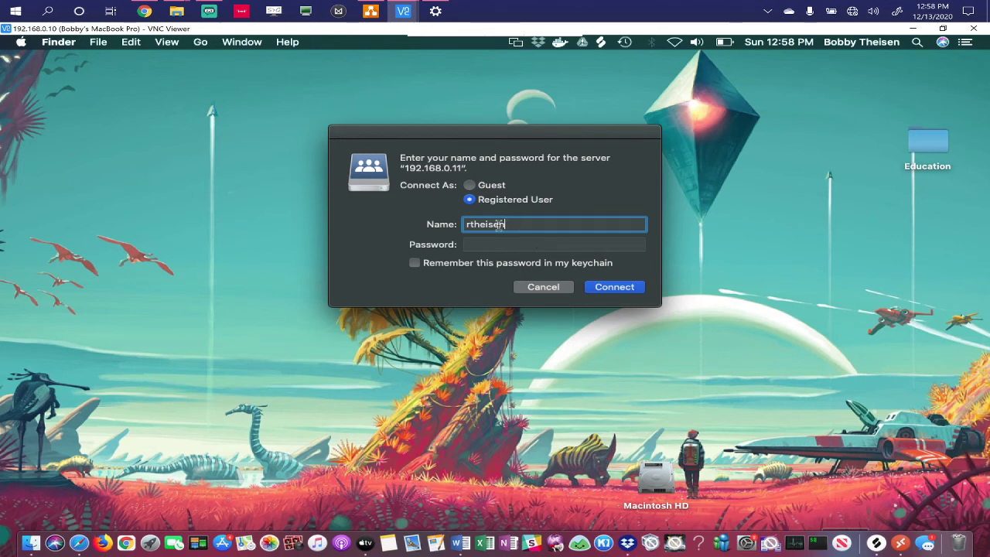
left_click(553, 244)
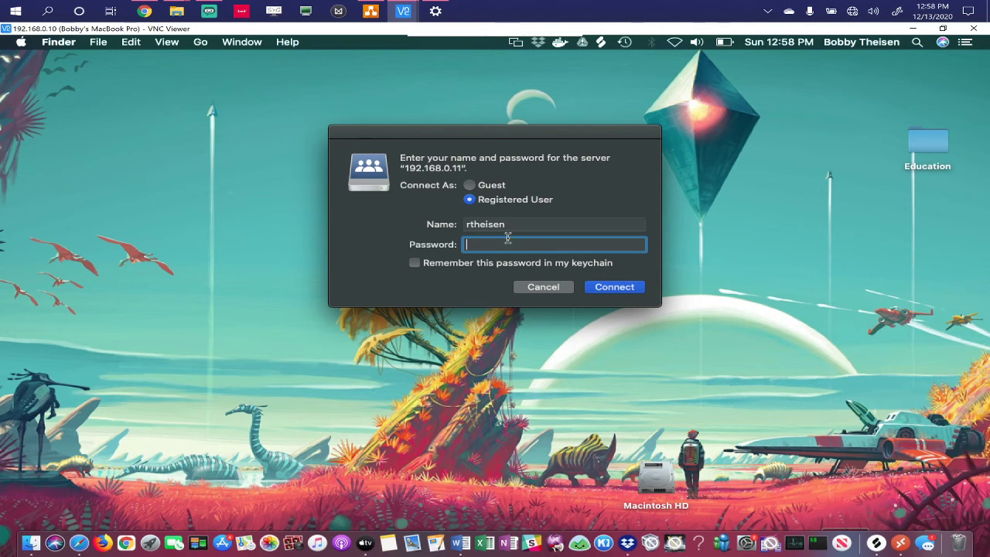
type("password")
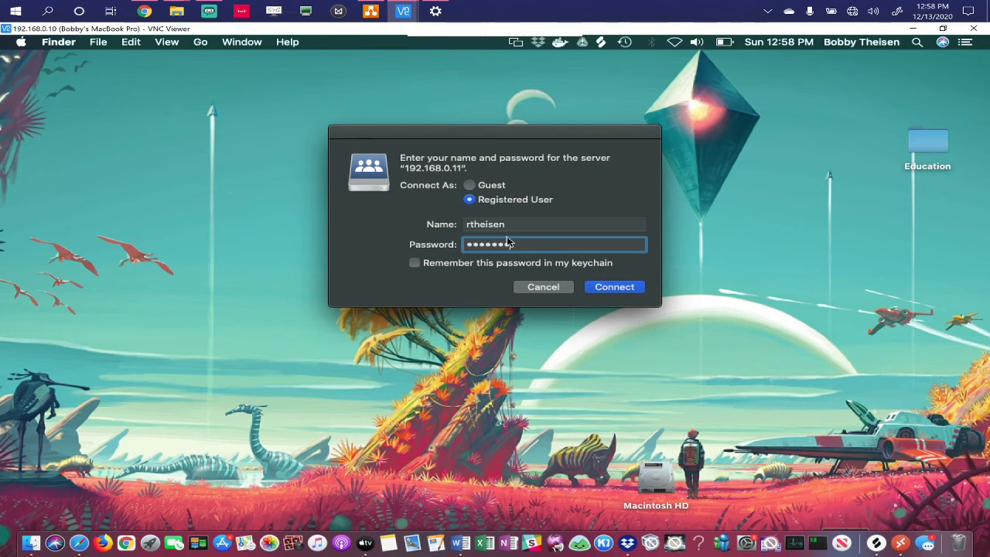
type("password")
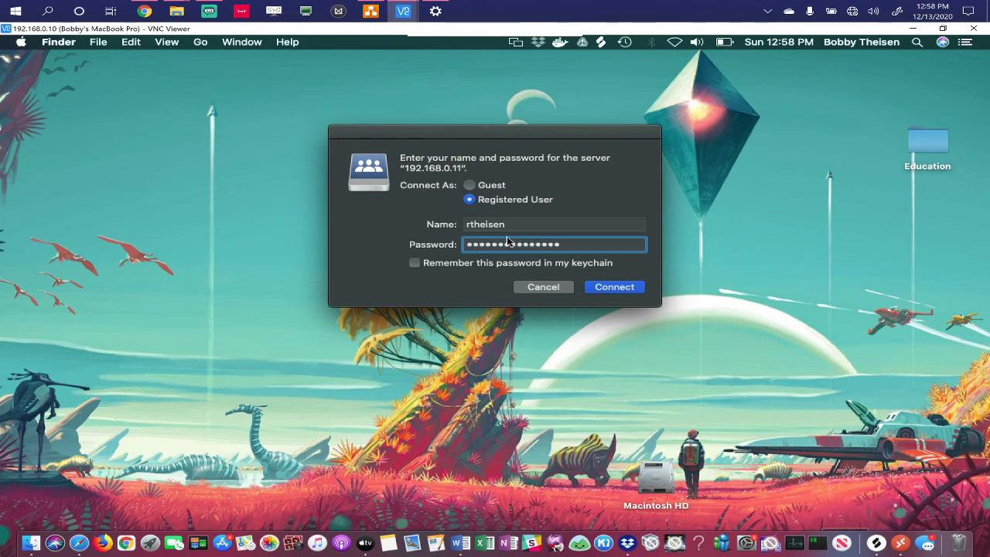
left_click(613, 287)
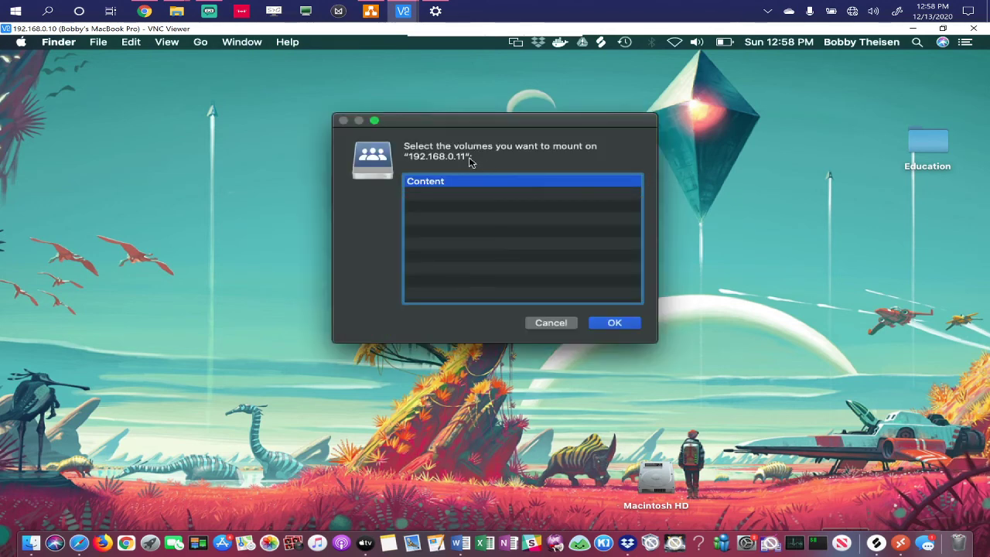
mouse_move(418, 191)
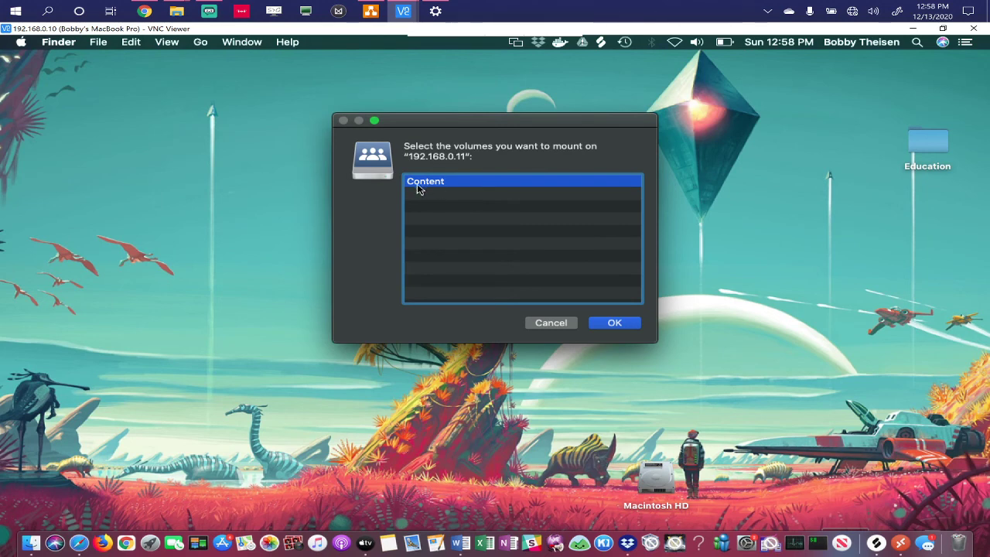
mouse_move(656, 366)
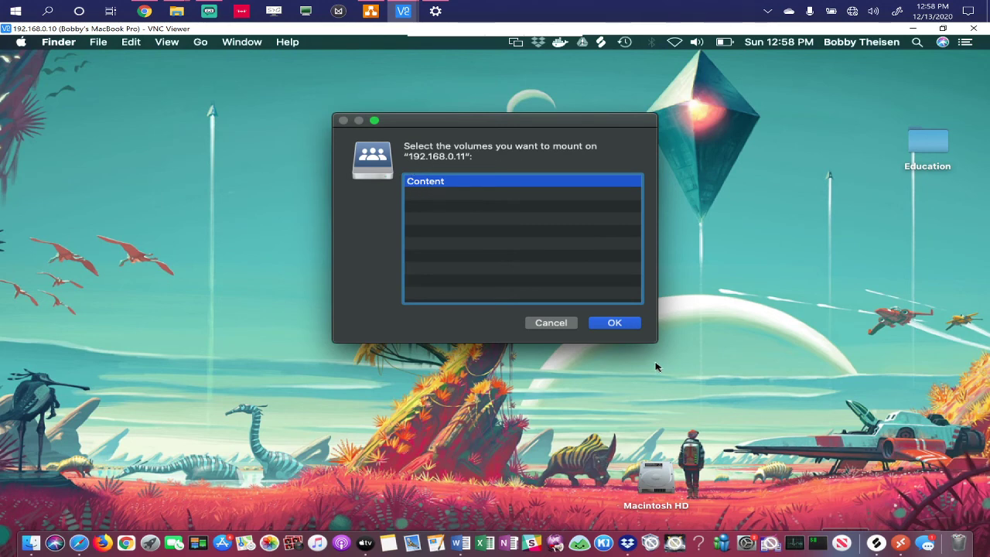
Mount the Content volume from 192.168.0.11 on the Mac
left_click(614, 322)
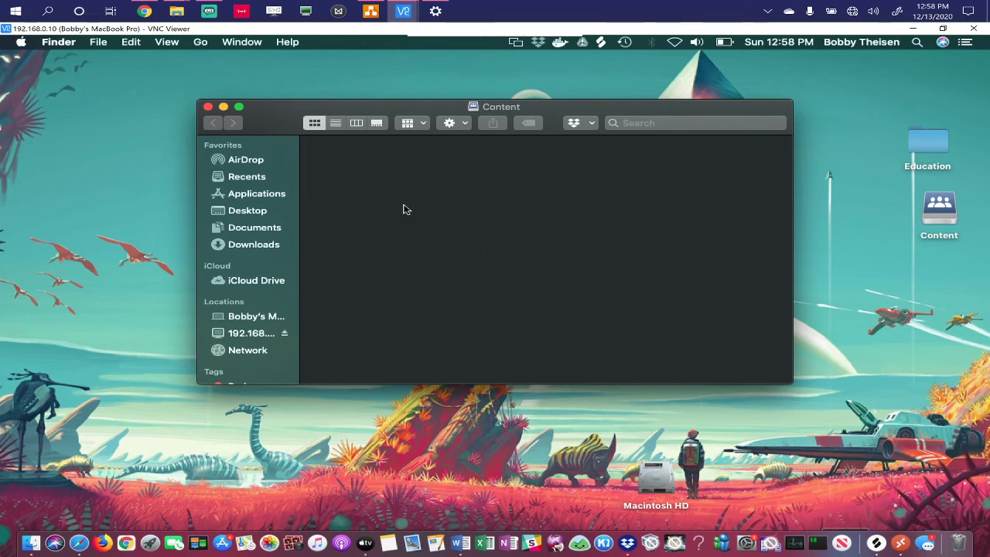
mouse_move(382, 201)
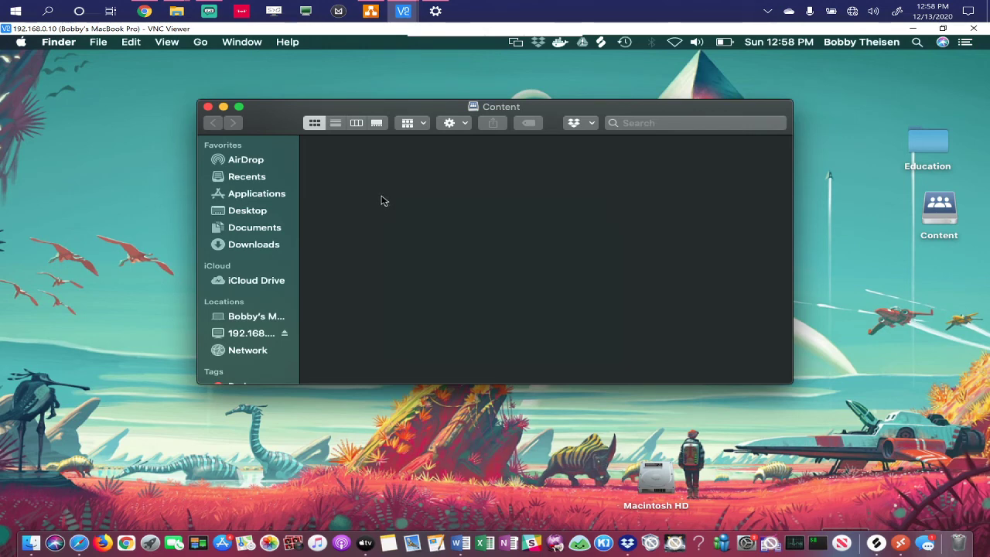
mouse_move(322, 149)
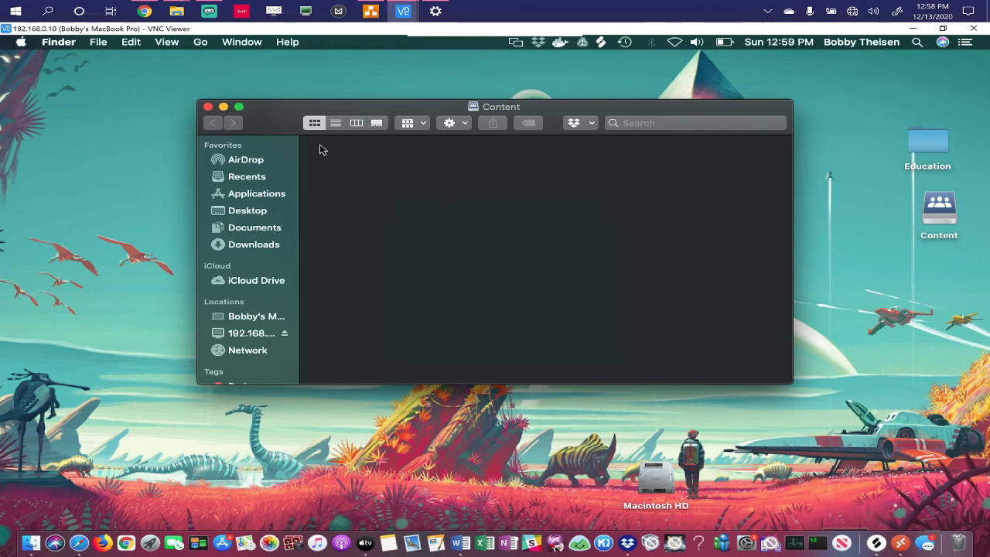
mouse_move(392, 174)
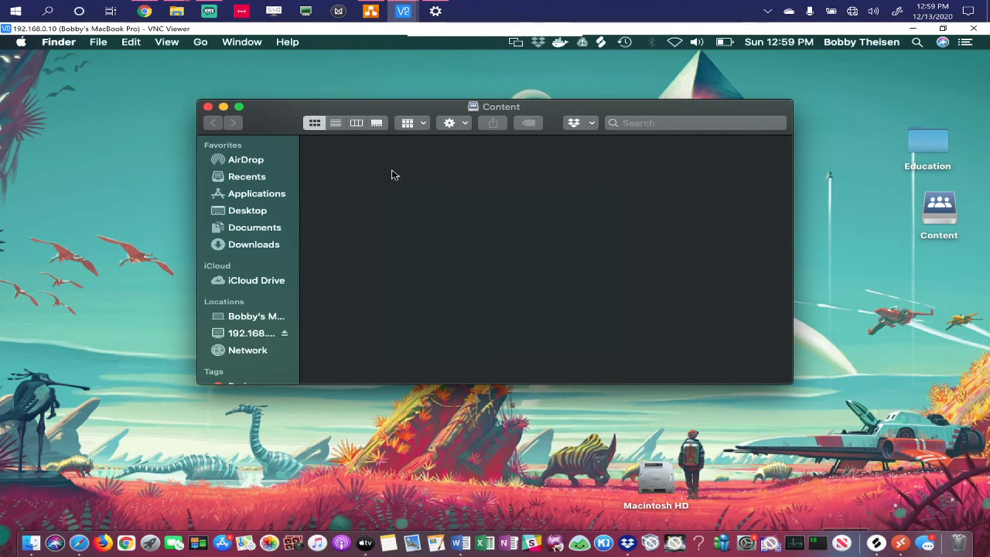
mouse_move(403, 139)
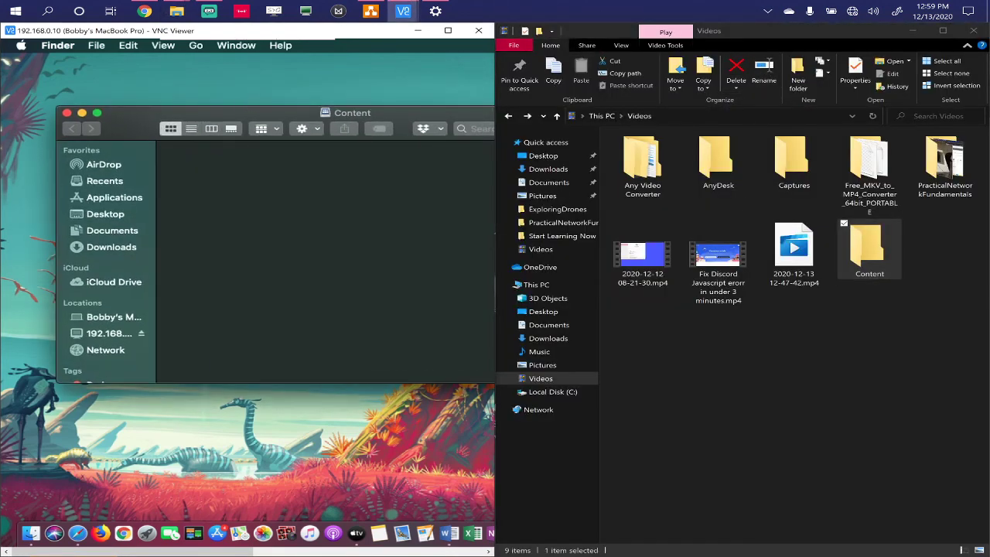
Create a FirstEntry folder in the Mac's Content share, verify it in Explorer, then return to the diagram
double_click(869, 248)
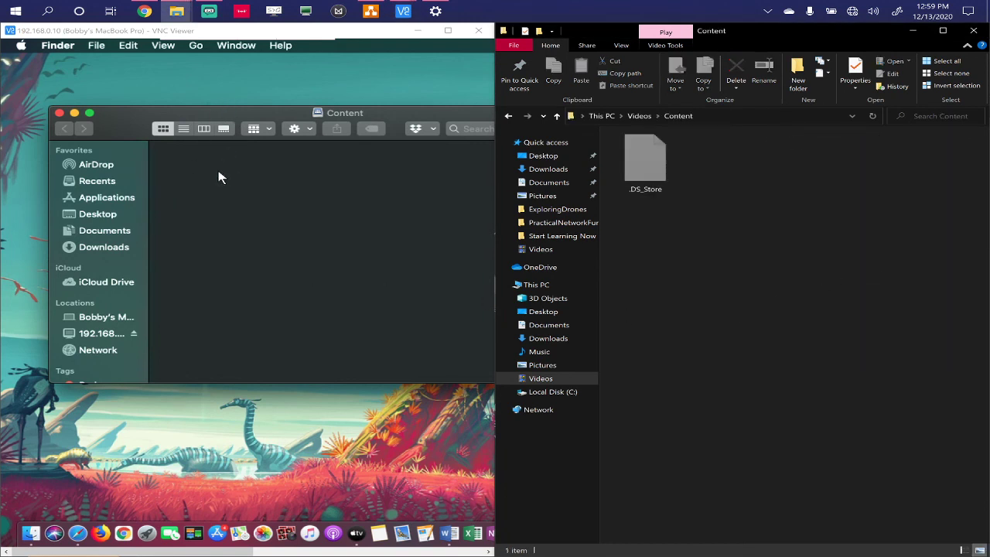
right_click(225, 163)
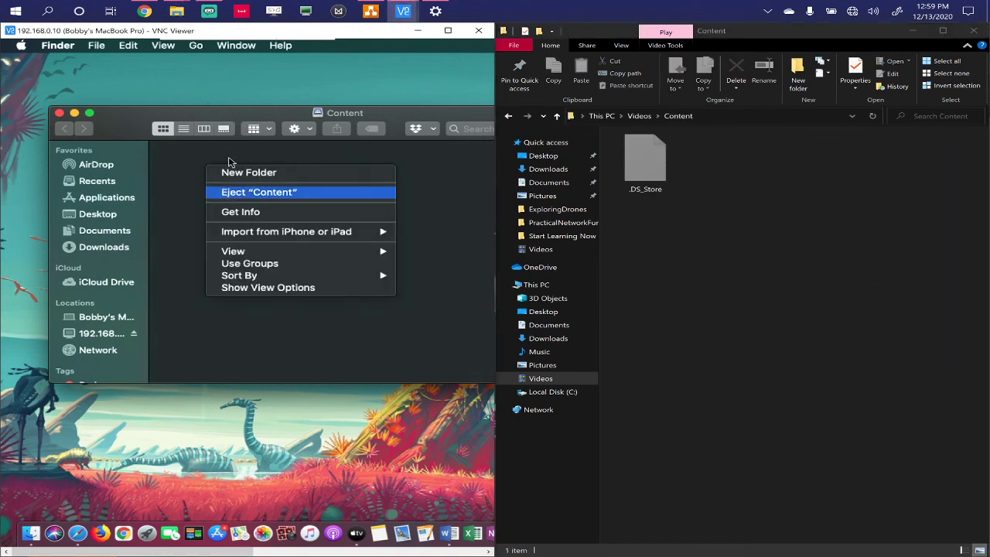
mouse_move(271, 172)
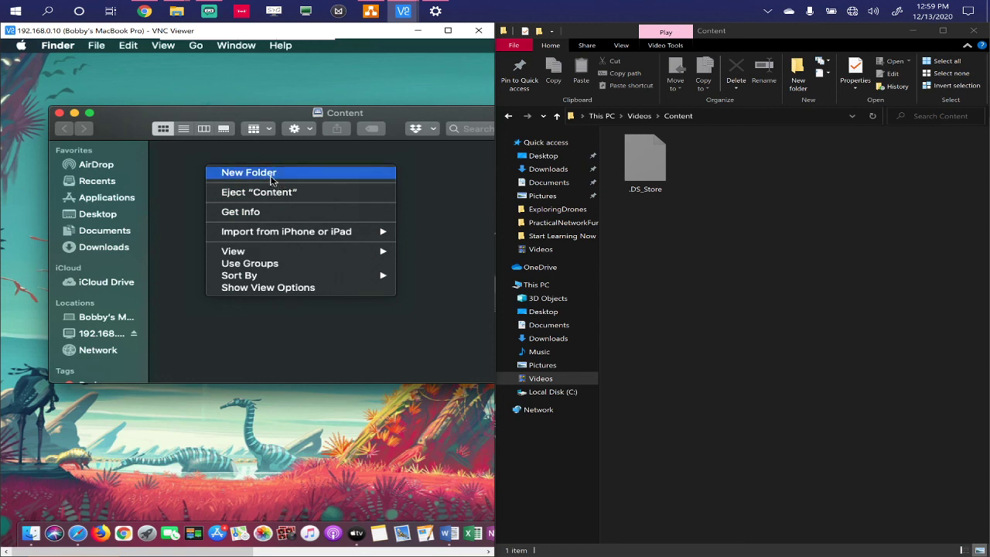
left_click(248, 171)
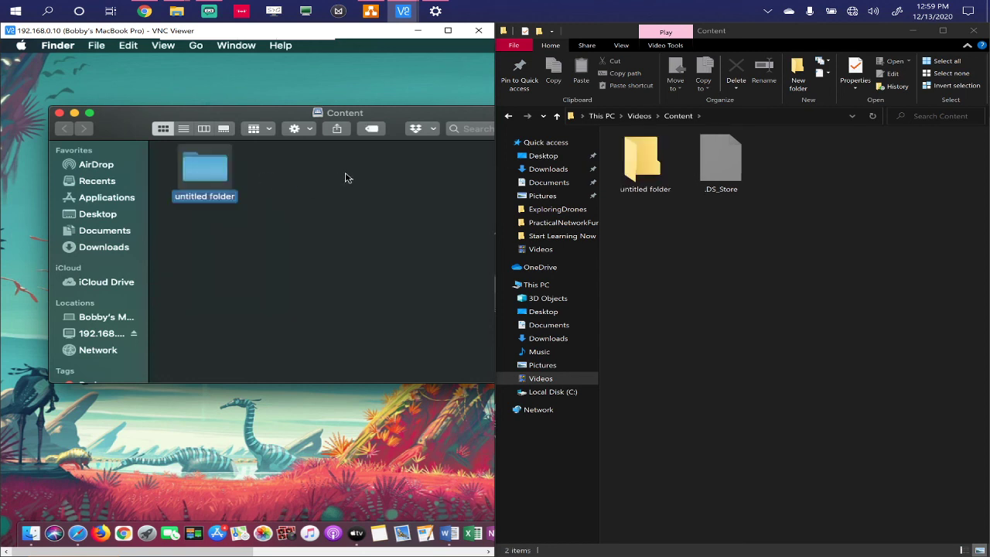
type("First")
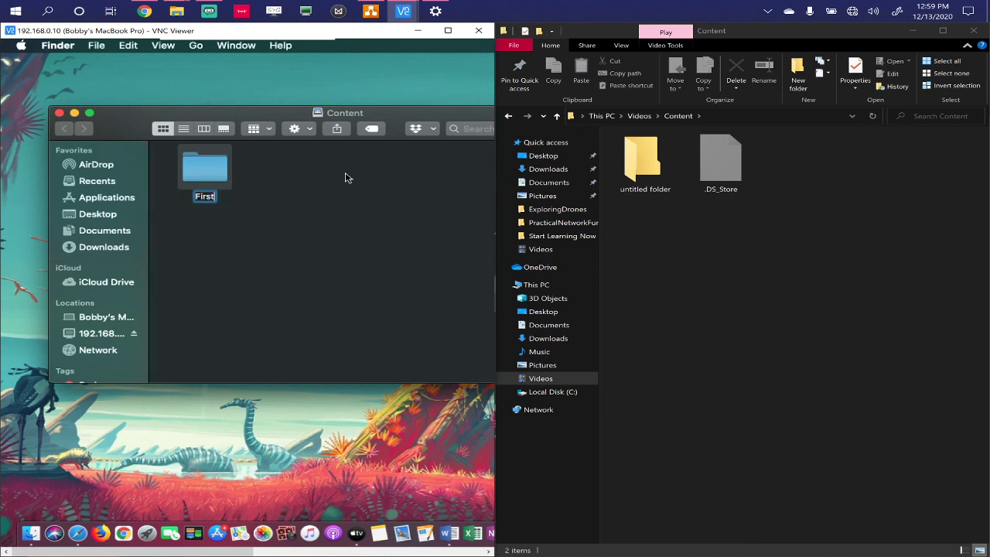
type("Entry")
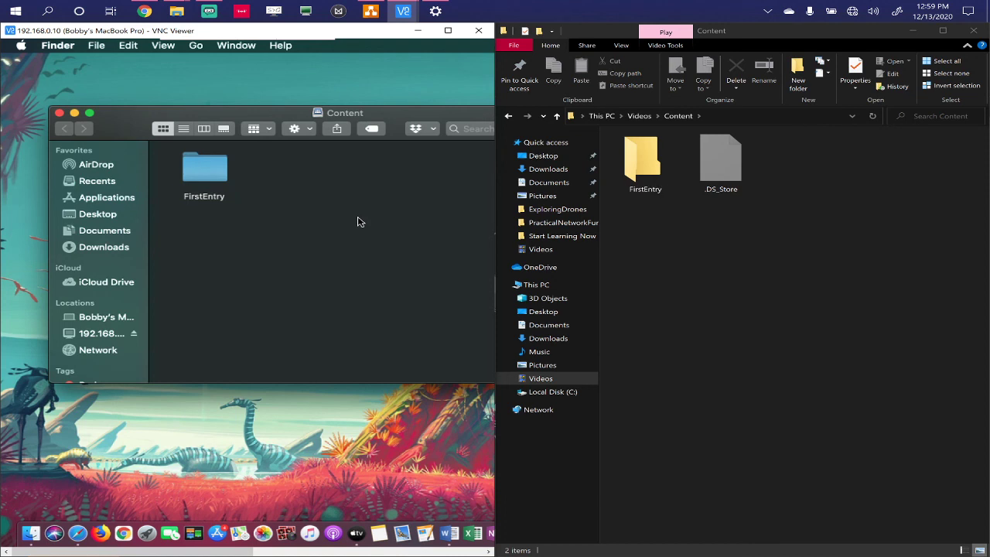
mouse_move(379, 211)
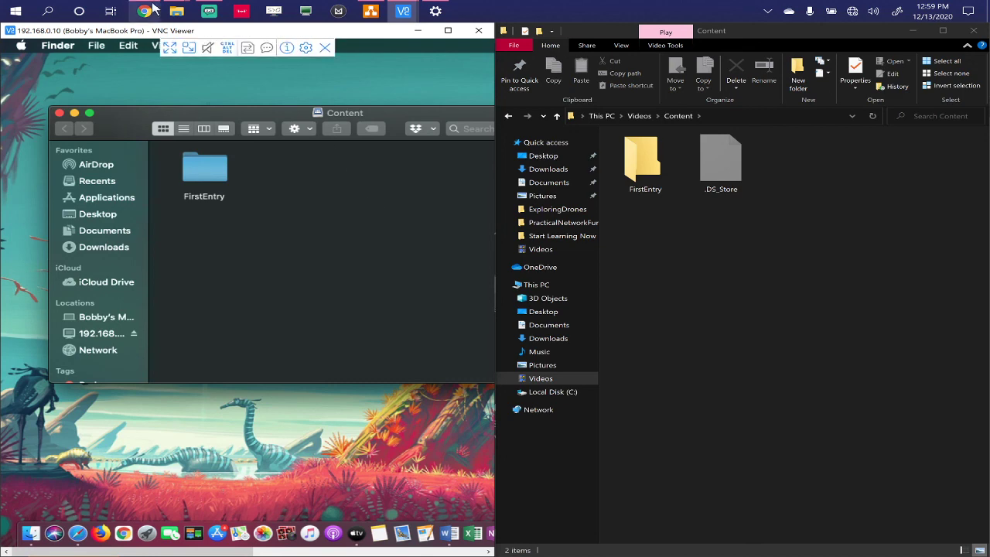
left_click(144, 10)
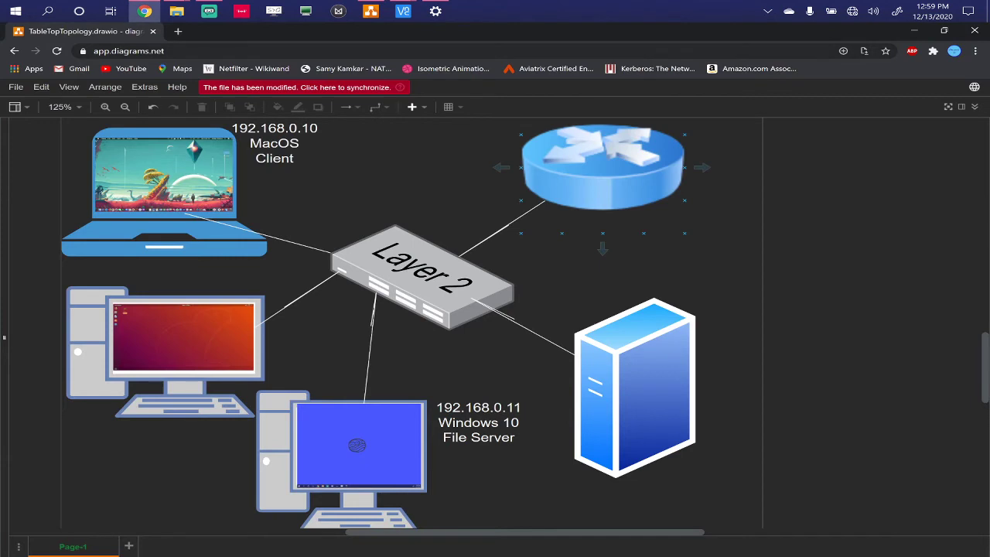